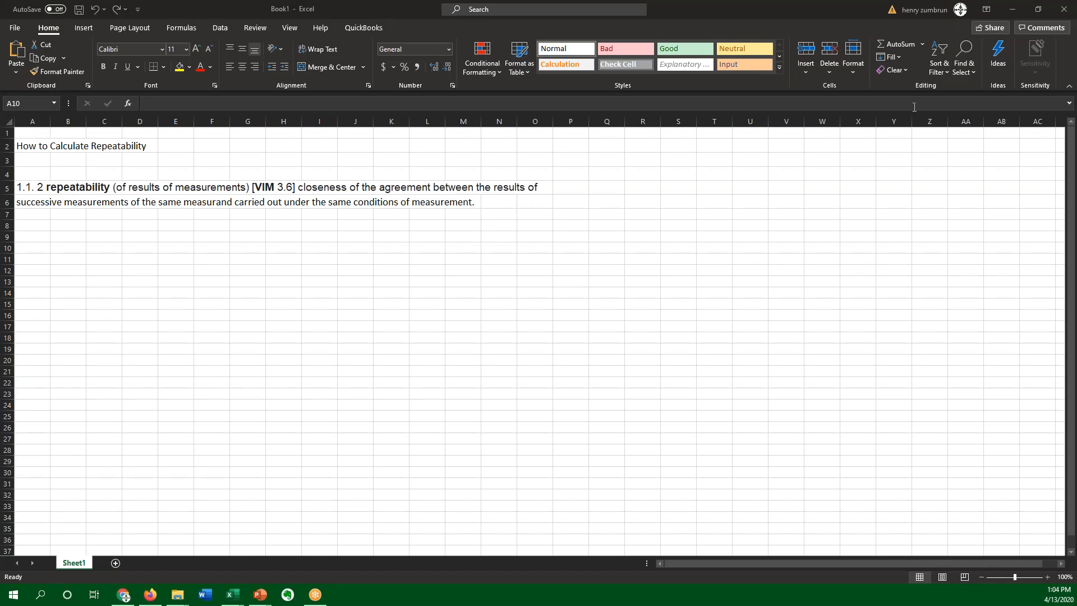
{"action": "mouse_move", "coordinate": [569, 128]}
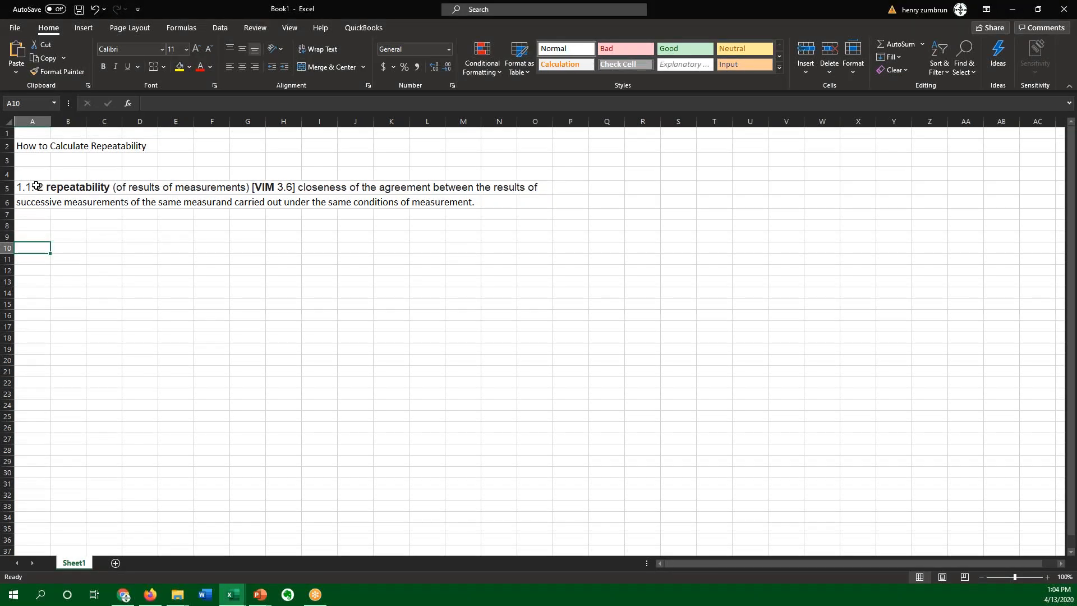
- Highlight the repeatability definition rows A5:O6 with a yellow fill
{"action": "left_click", "coordinate": [31, 186]}
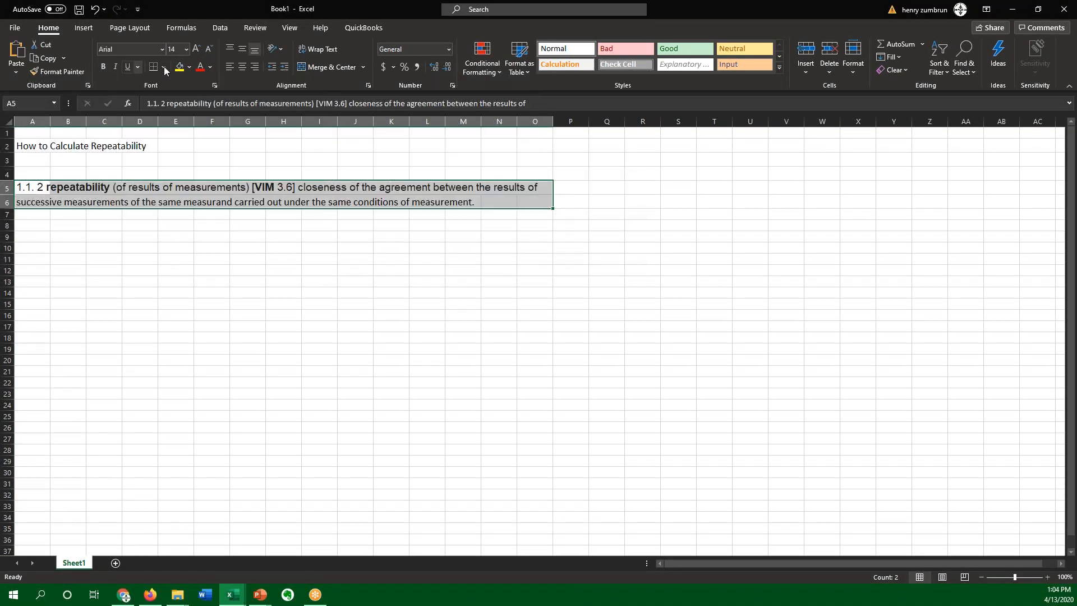
{"action": "left_click", "coordinate": [179, 67]}
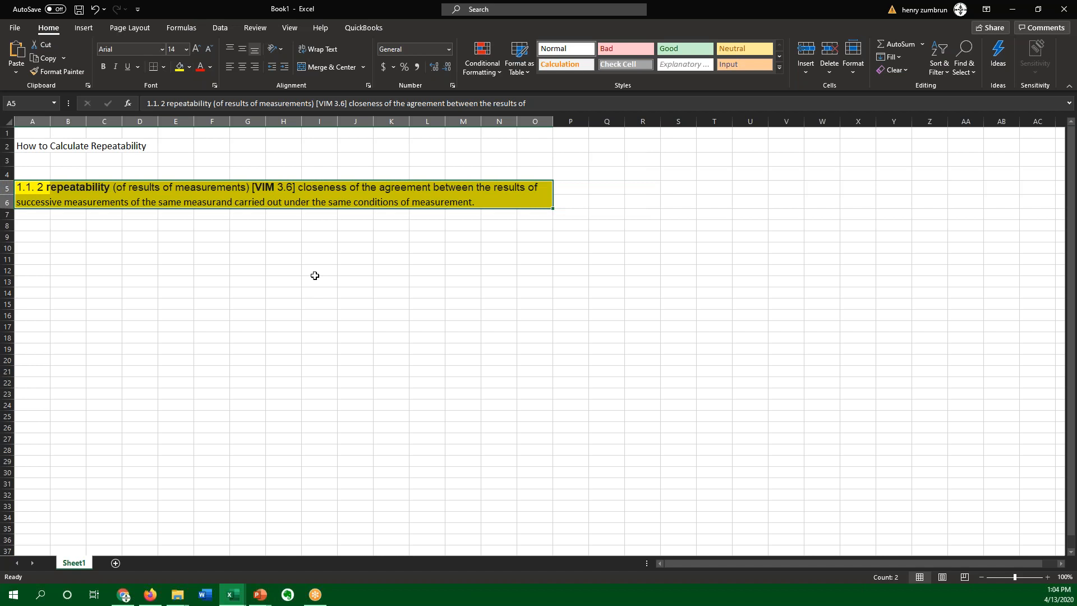
{"action": "mouse_move", "coordinate": [46, 231]}
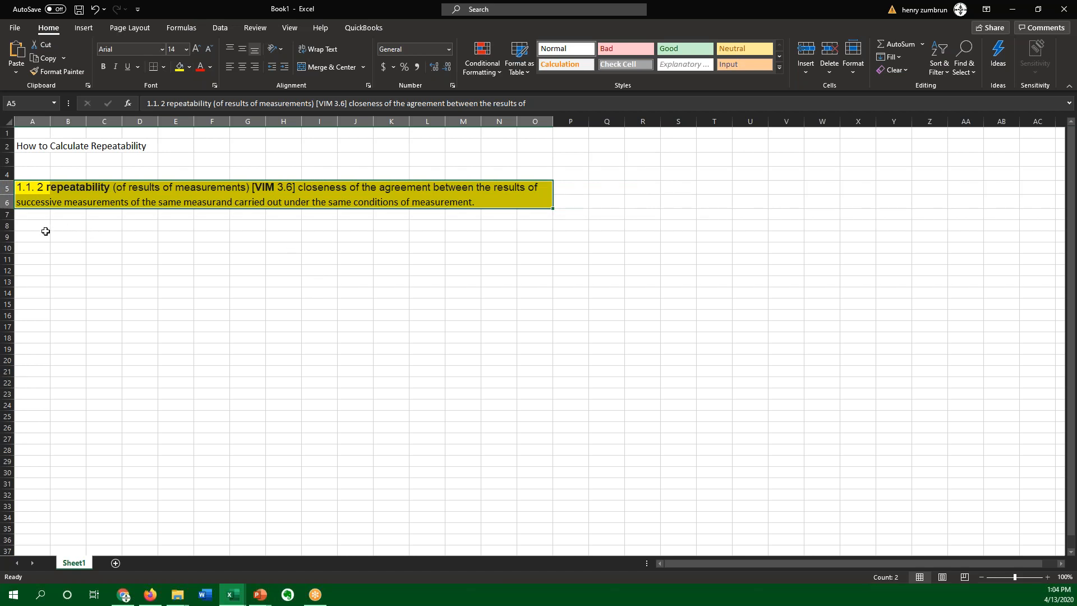
- Enter measurement numbers 1 through 8 down cells A9:A16
{"action": "left_click", "coordinate": [33, 237]}
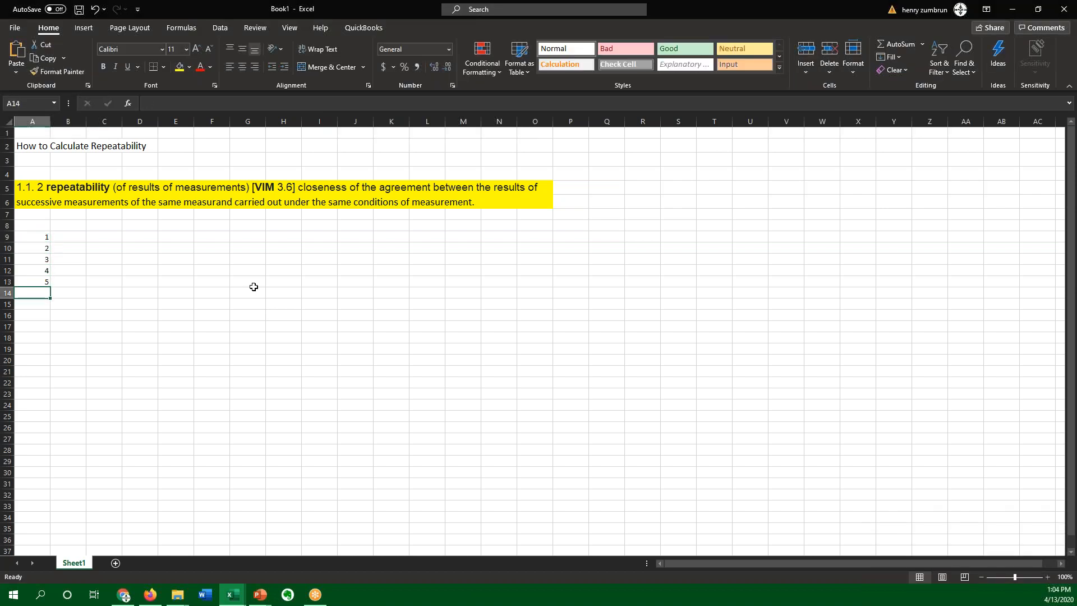
{"action": "type", "text": "7"}
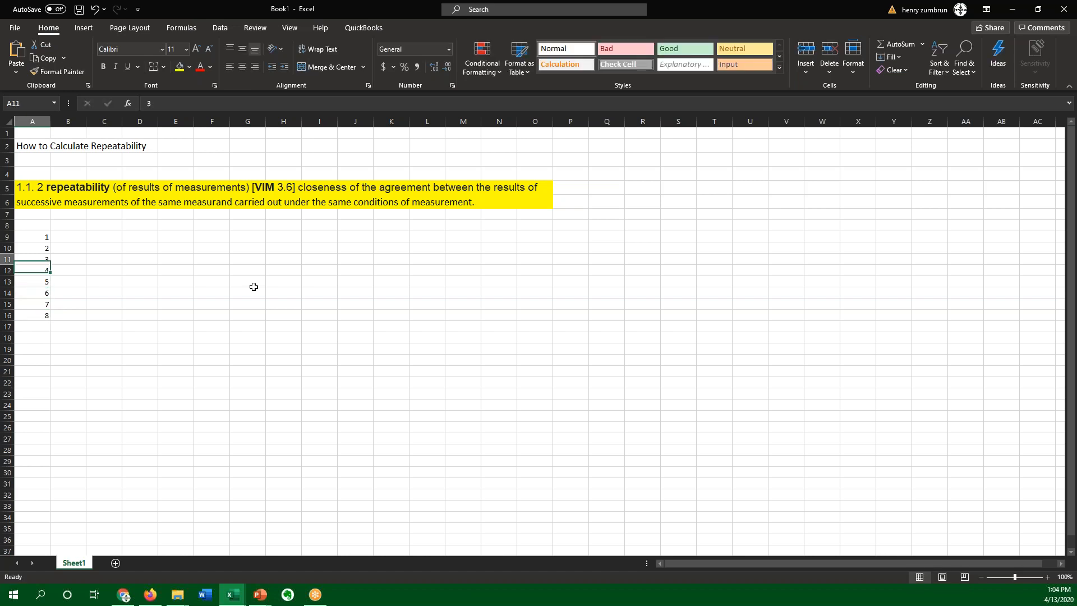
{"action": "left_click", "coordinate": [67, 237]}
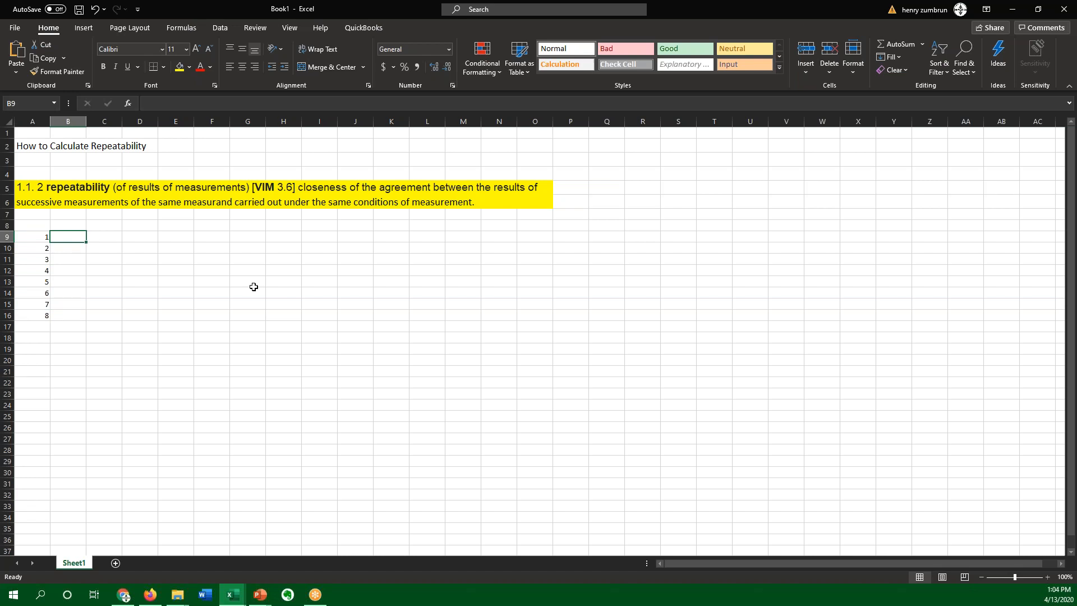
- Type the eight readings, each 1000.1 or 1000.2, into B9:B16
{"action": "type", "text": "1000.1"}
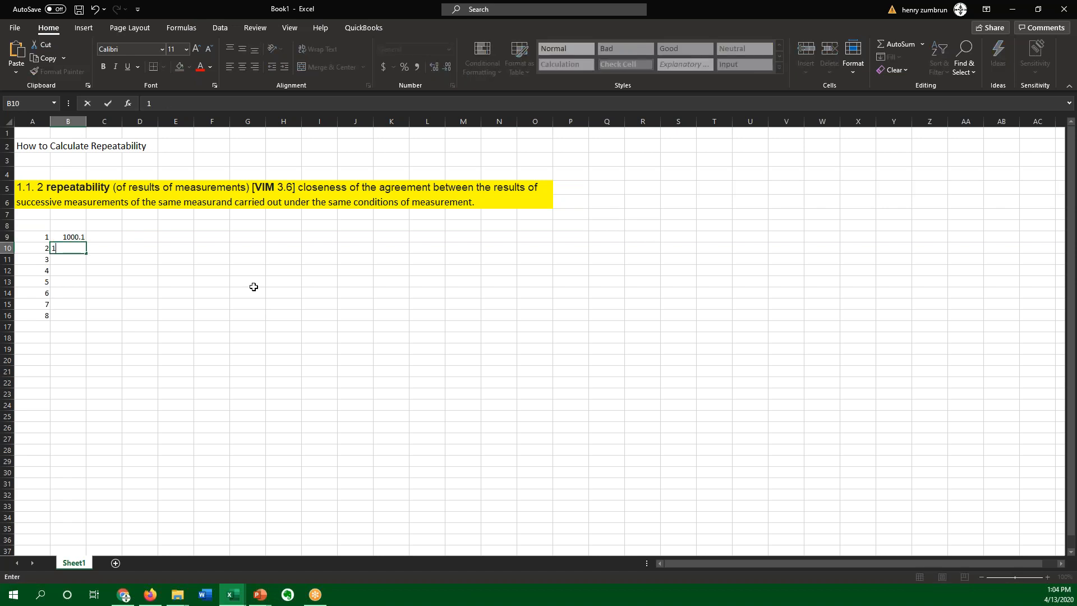
{"action": "type", "text": "000.2"}
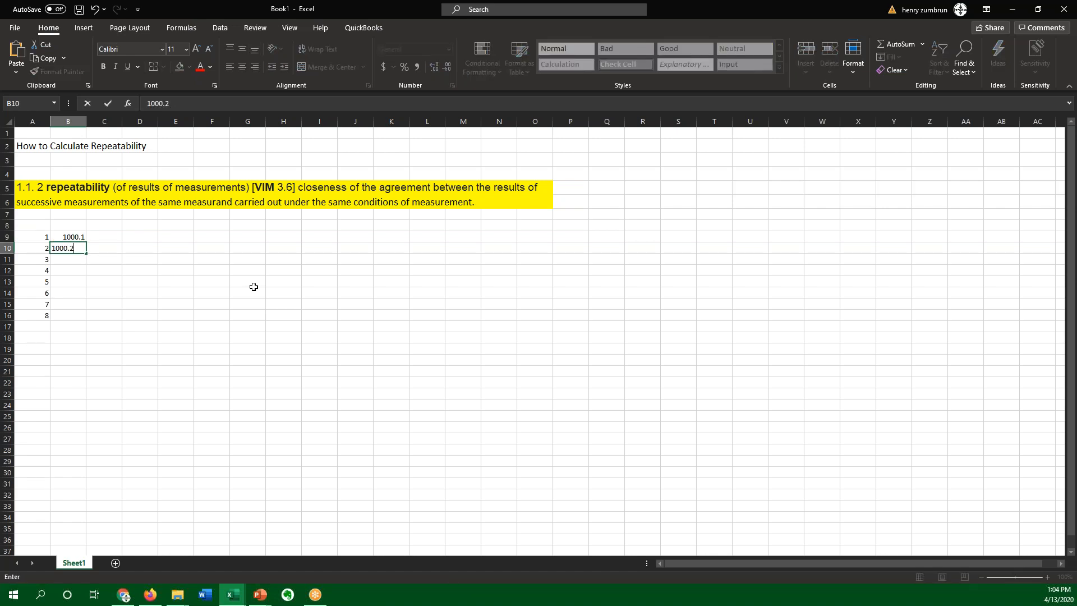
{"action": "type", "text": "1"}
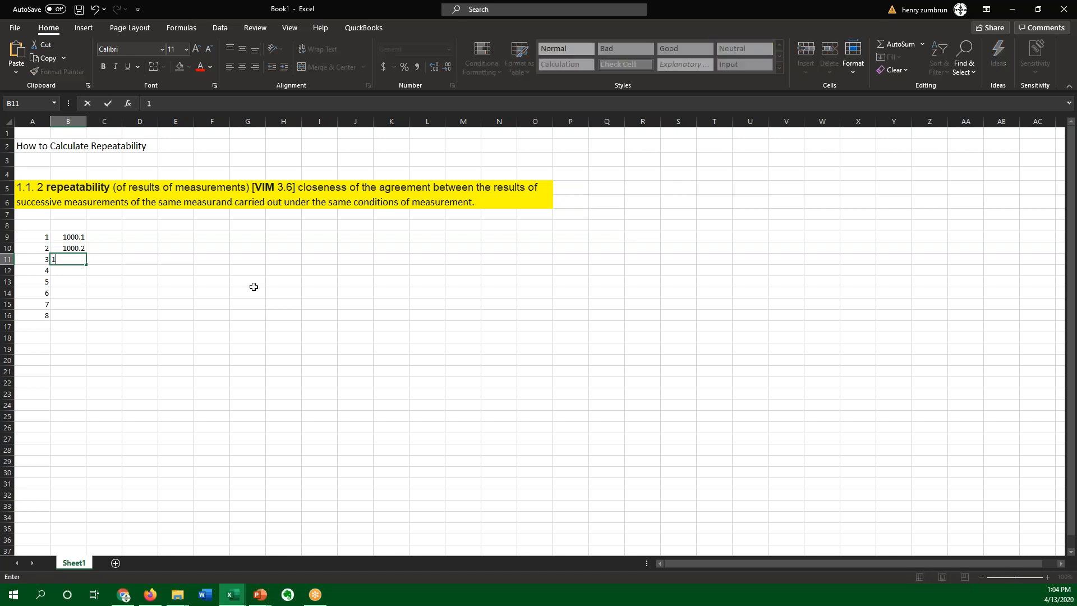
{"action": "type", "text": "000.."}
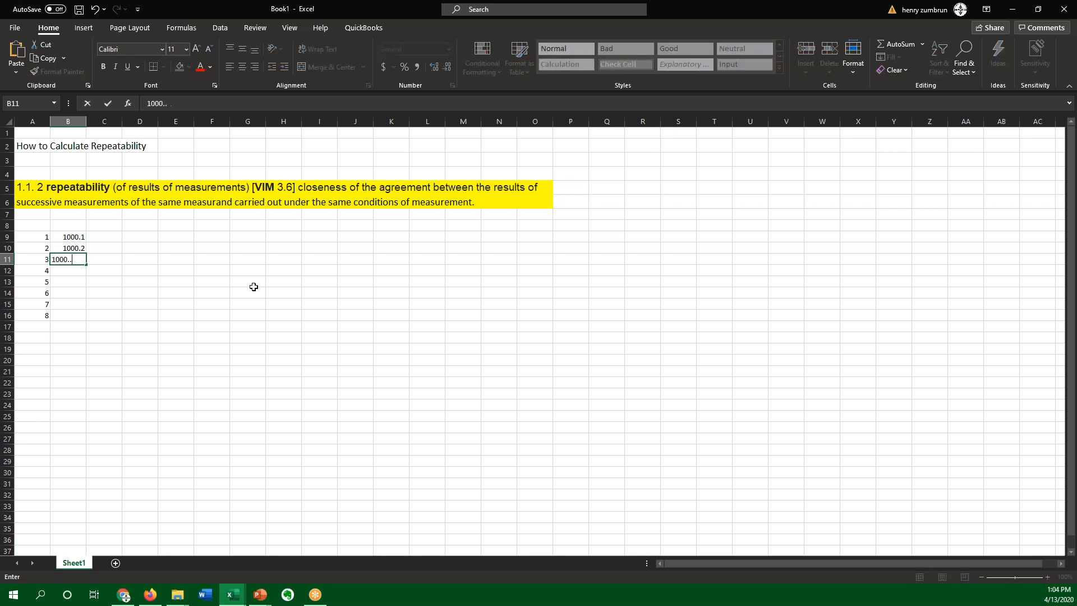
{"action": "type", "text": "1"}
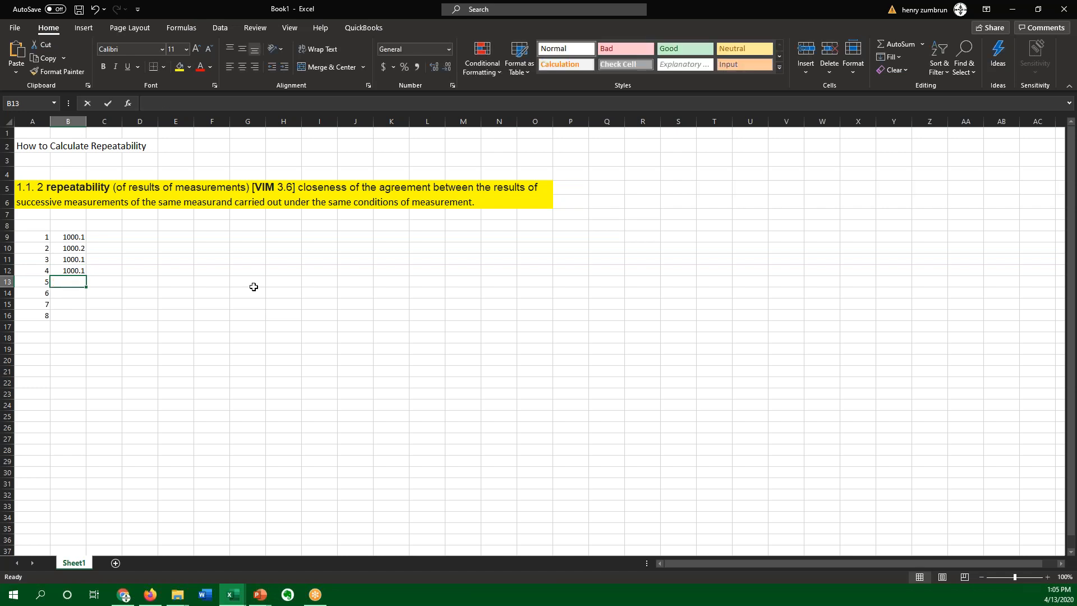
{"action": "type", "text": "1000.2"}
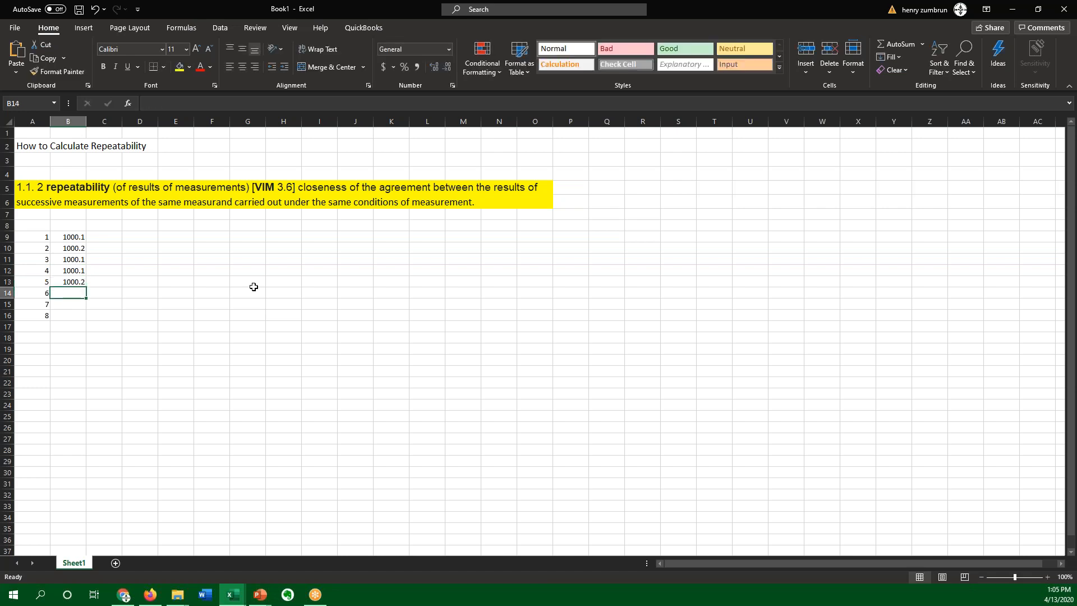
{"action": "type", "text": "1000.1"}
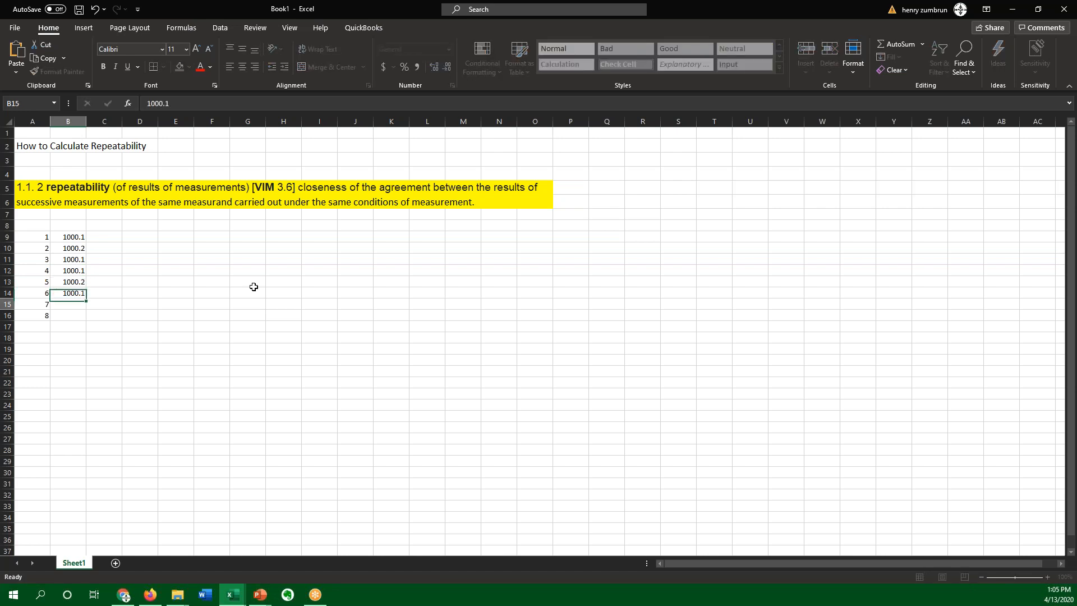
{"action": "type", "text": "1000."}
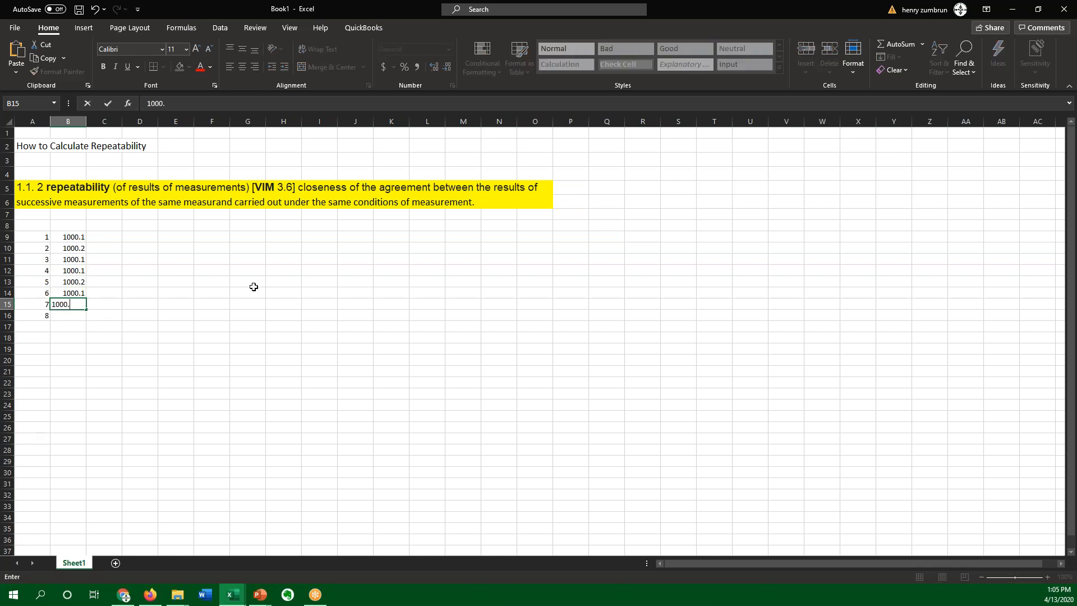
{"action": "type", "text": "1000.1"}
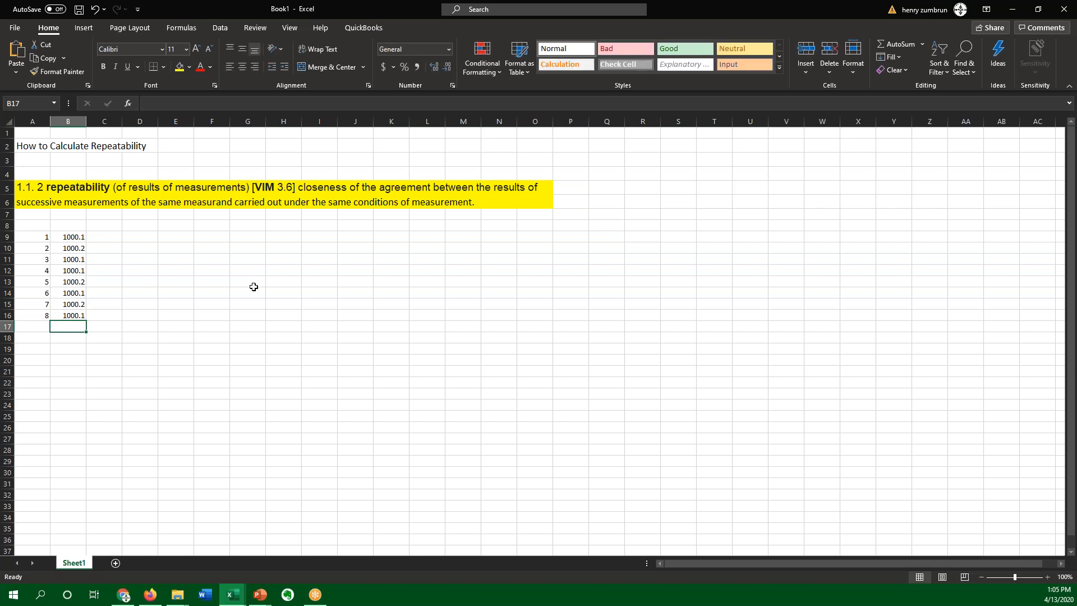
{"action": "left_click", "coordinate": [31, 338]}
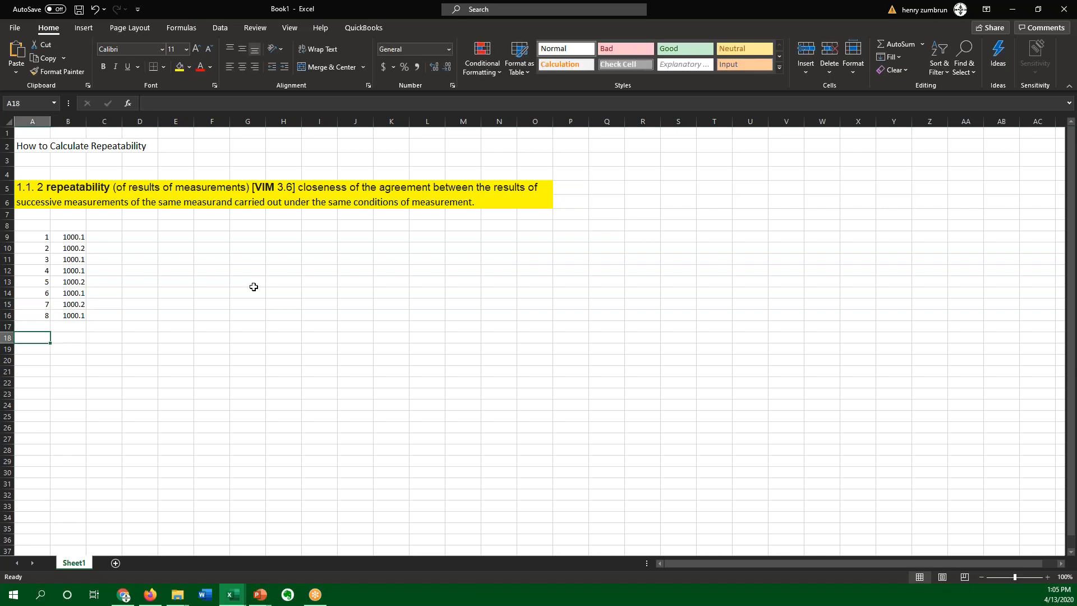
{"action": "left_click", "coordinate": [31, 360]}
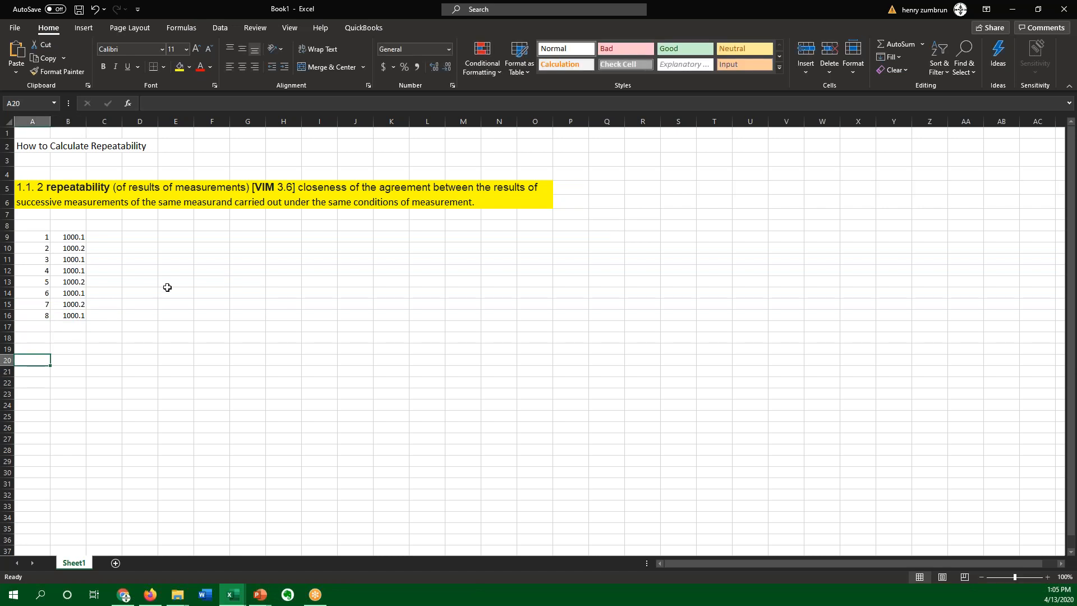
- Insert a STDEV formula over B9:B16 in A20, returning 0.051755
{"action": "left_click", "coordinate": [128, 103]}
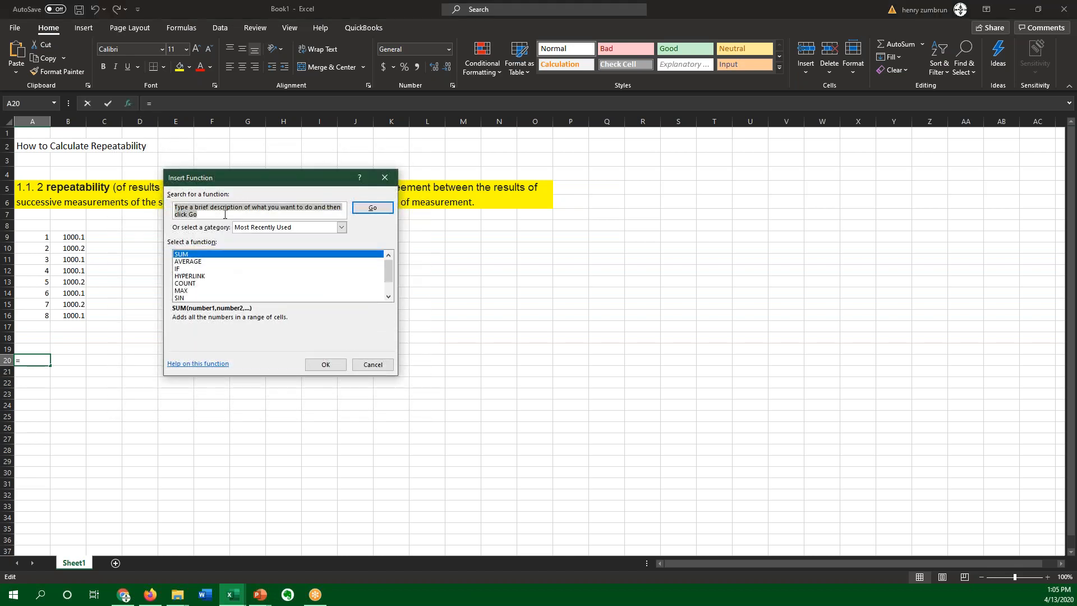
{"action": "left_click", "coordinate": [259, 207]}
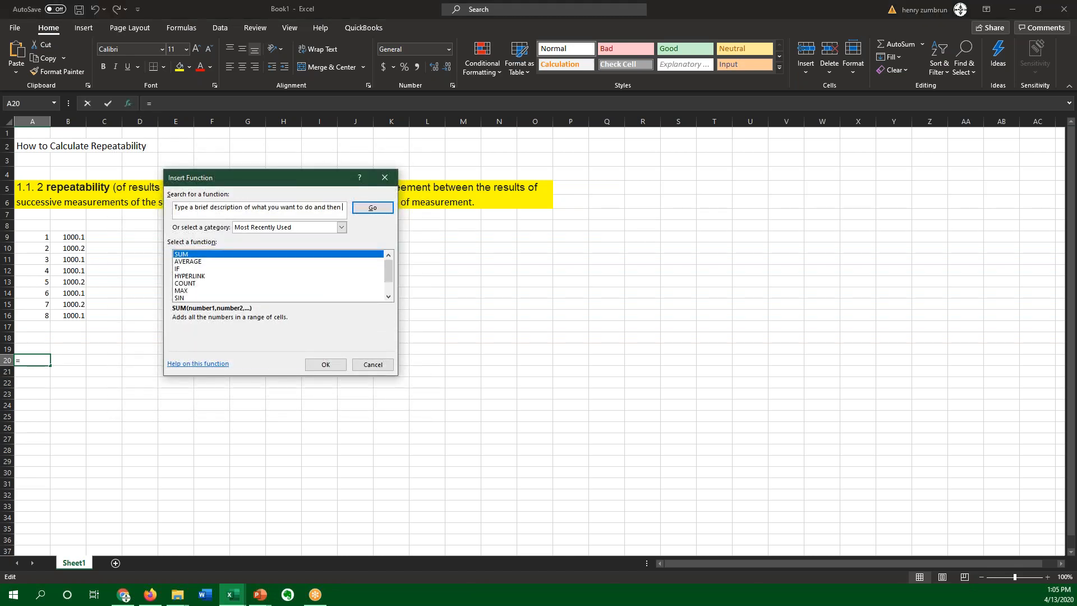
{"action": "type", "text": "Std"}
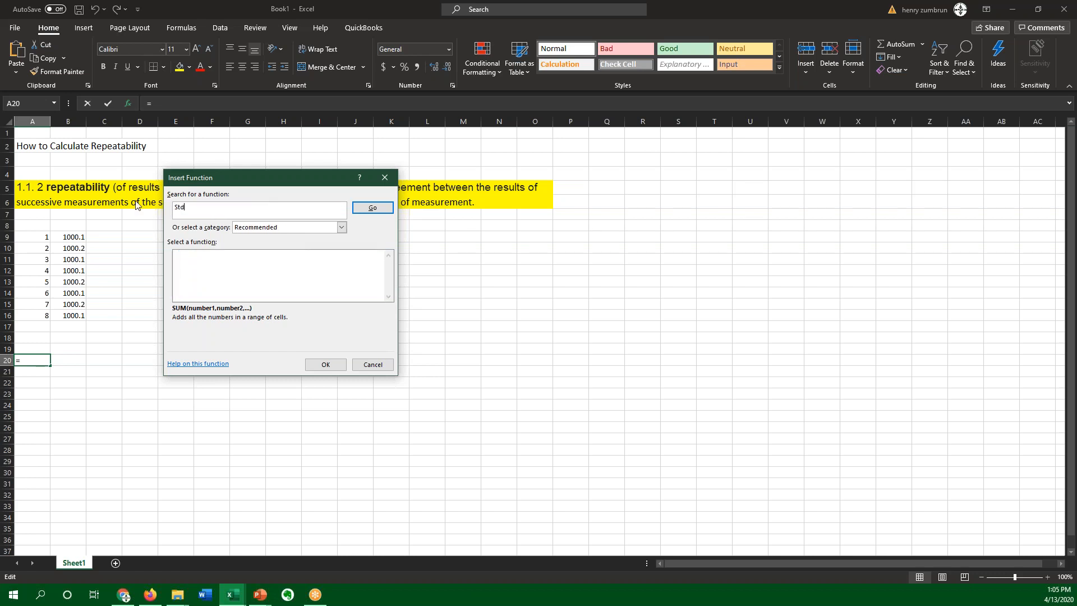
{"action": "type", "text": "ev"}
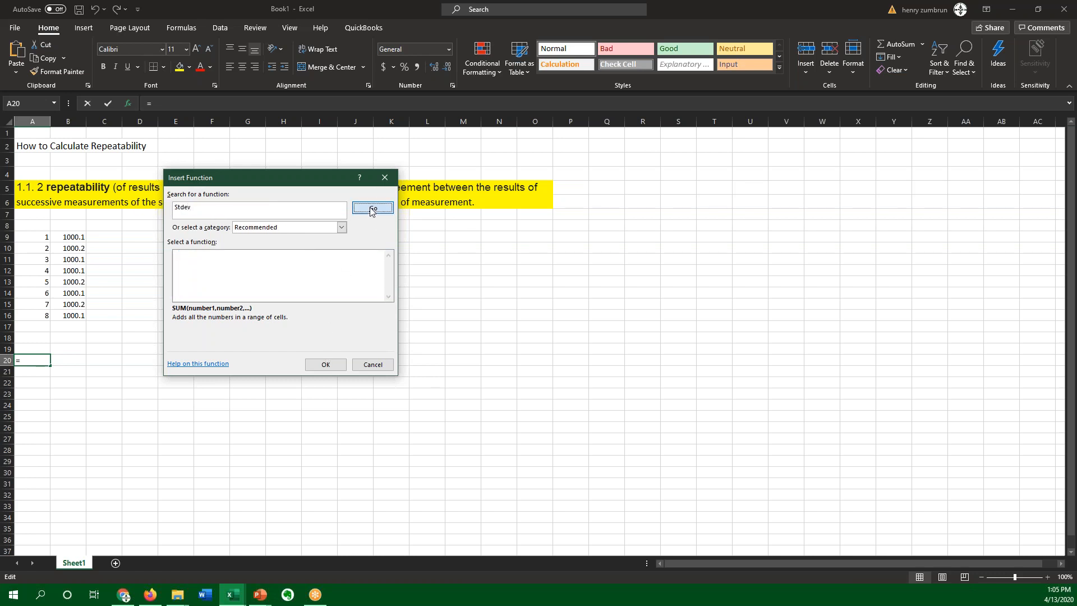
{"action": "left_click", "coordinate": [372, 208]}
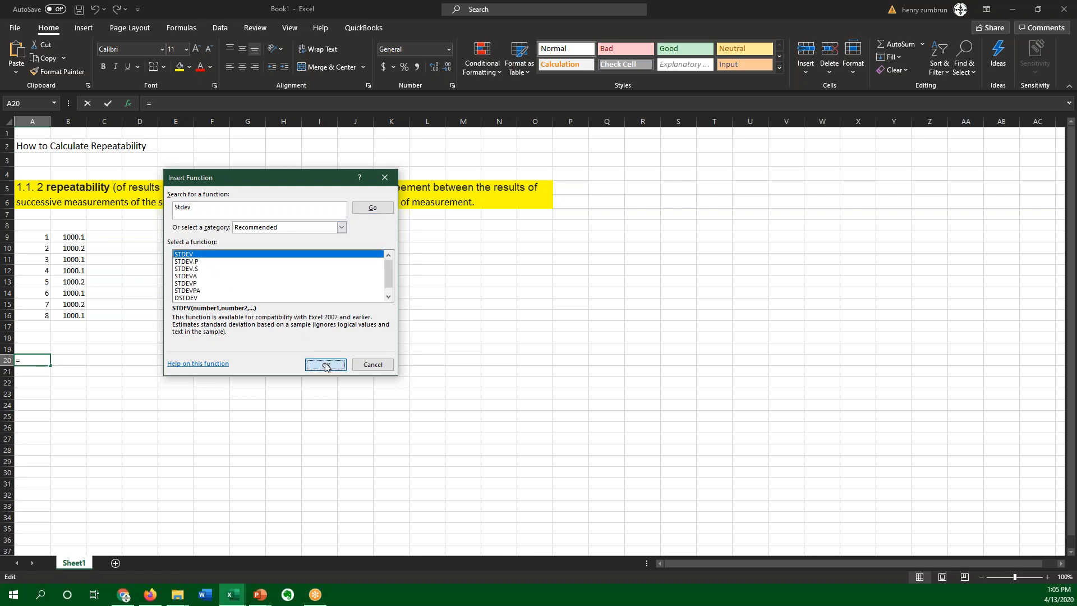
{"action": "left_click", "coordinate": [324, 364]}
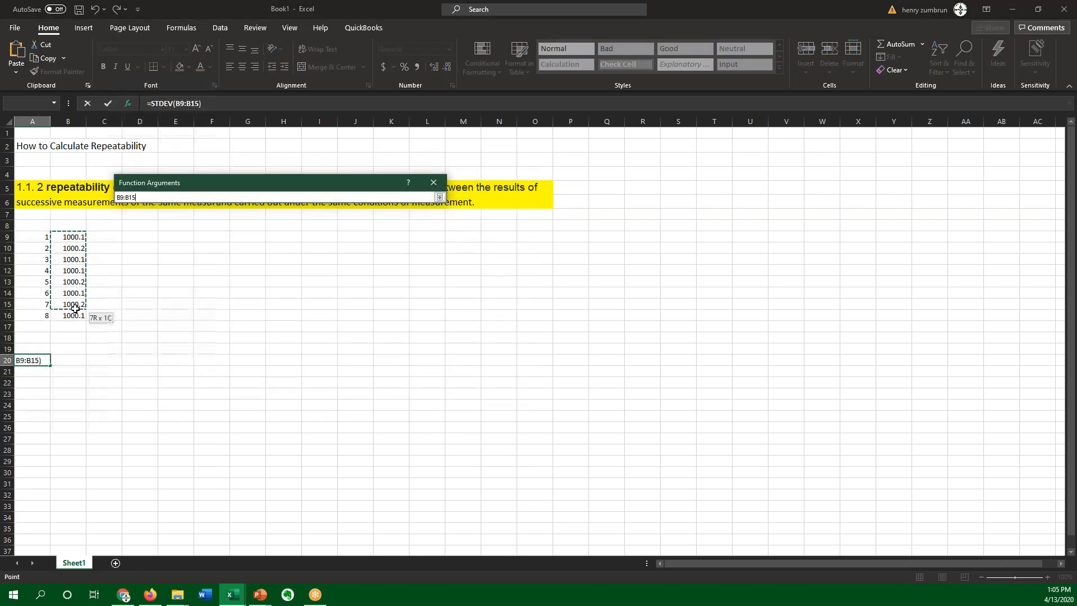
{"action": "key", "text": "enter"}
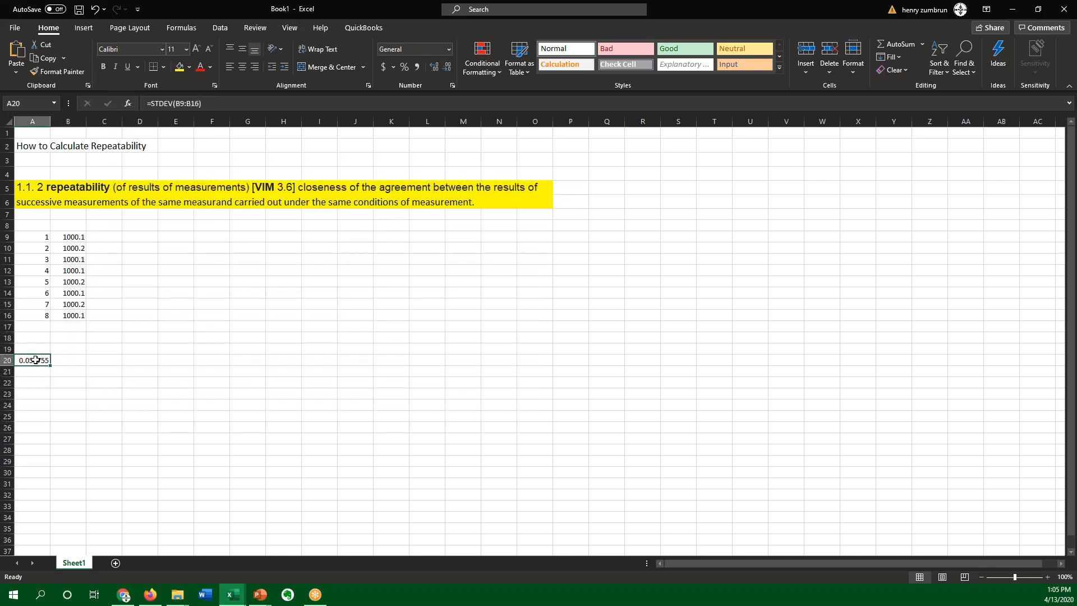
{"action": "left_click", "coordinate": [32, 349]}
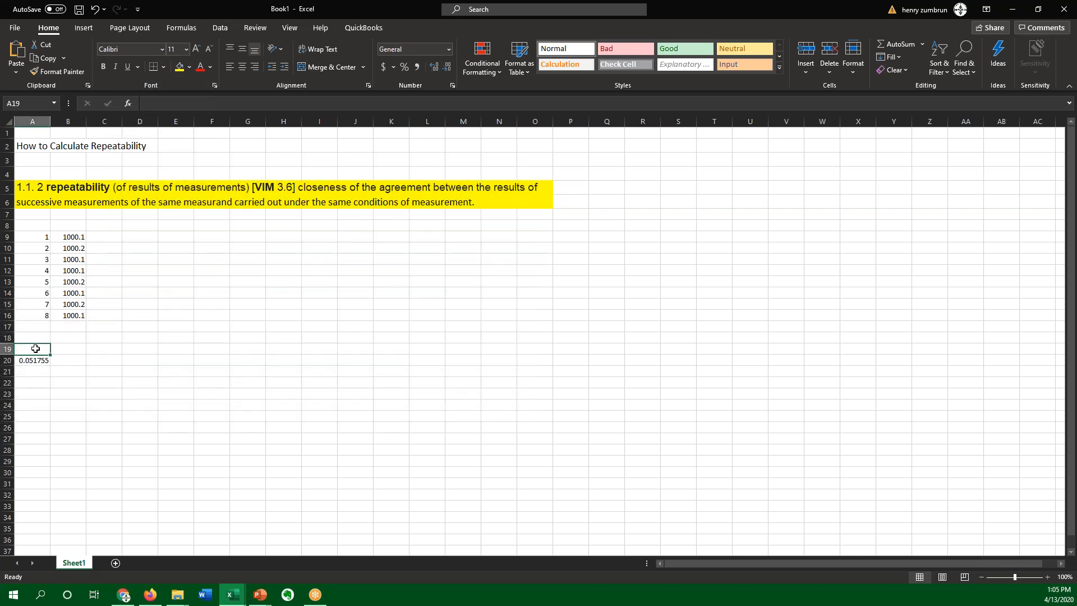
- Type the labels 'std dev' in A19 and 'mean' in C19
{"action": "type", "text": "T"}
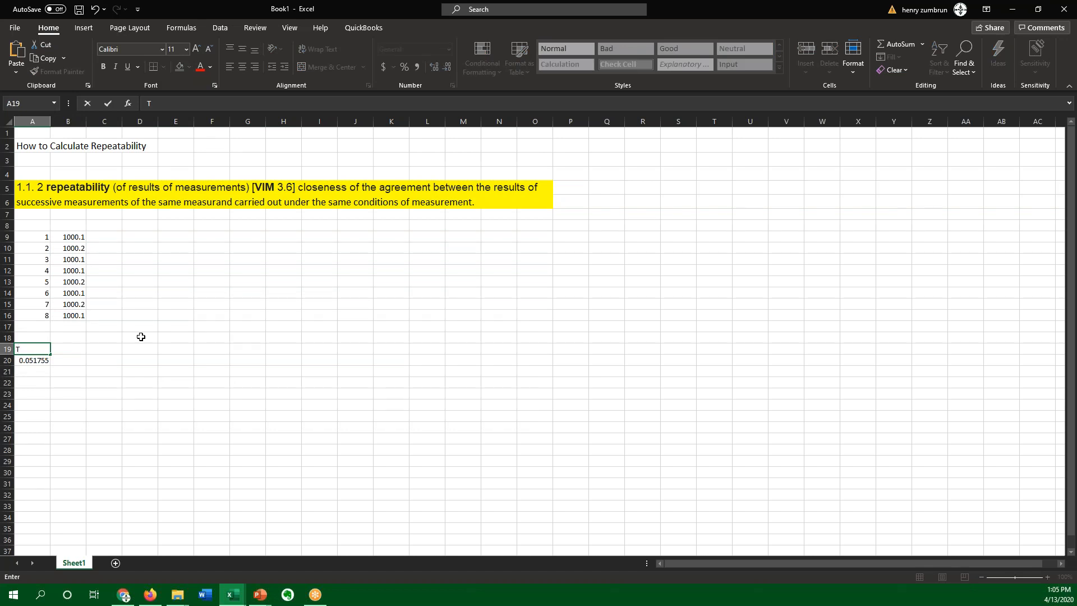
{"action": "type", "text": "std dev"}
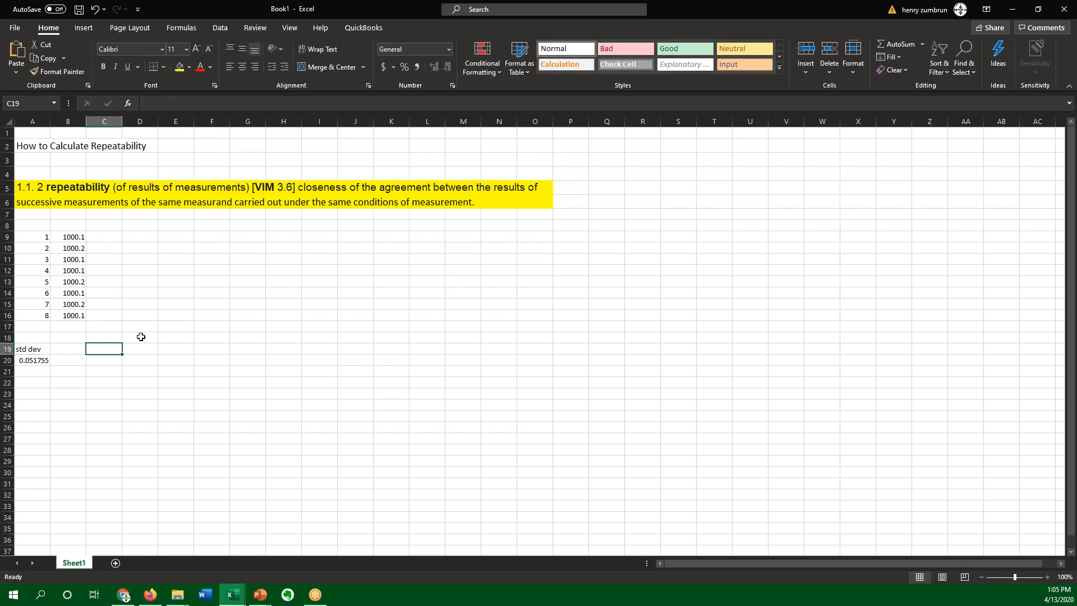
{"action": "type", "text": "mean"}
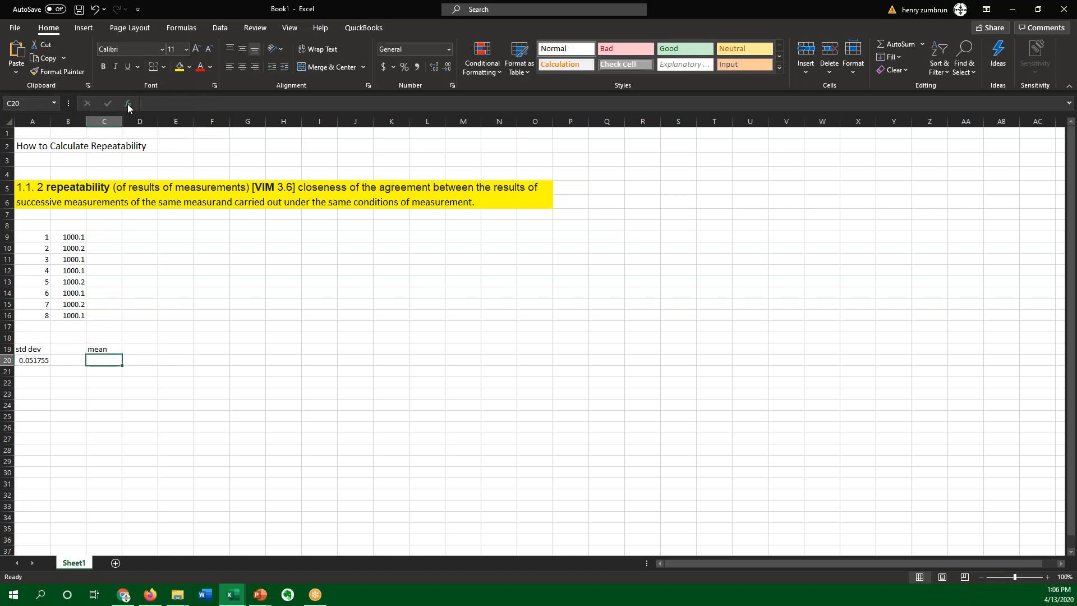
- Put an AVERAGE of B9:B16 in C20, giving 1000.138, and review the STDEV formula
{"action": "left_click", "coordinate": [127, 103]}
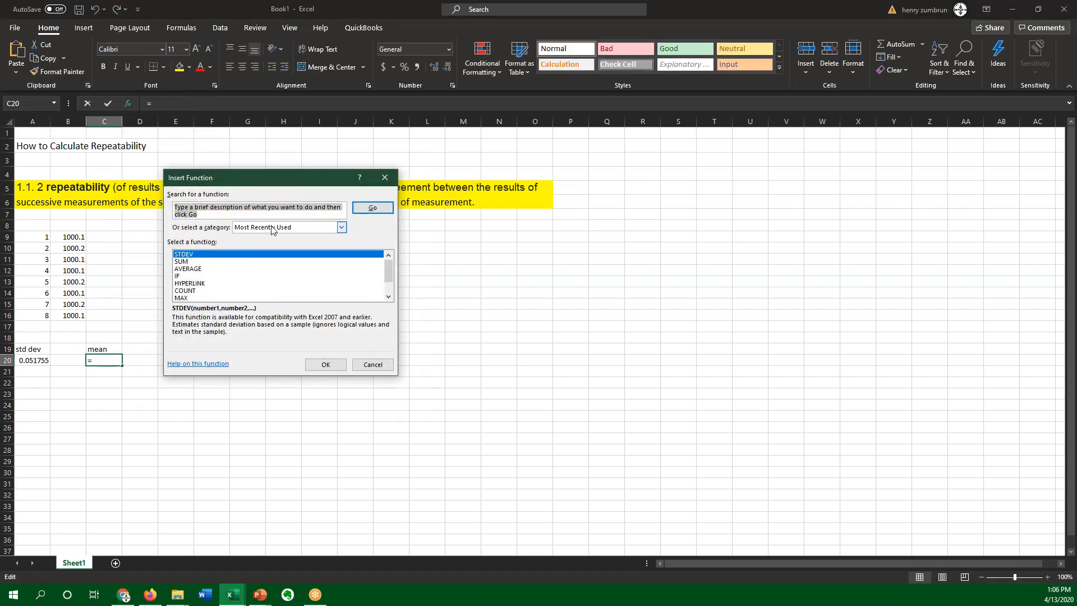
{"action": "type", "text": "average"}
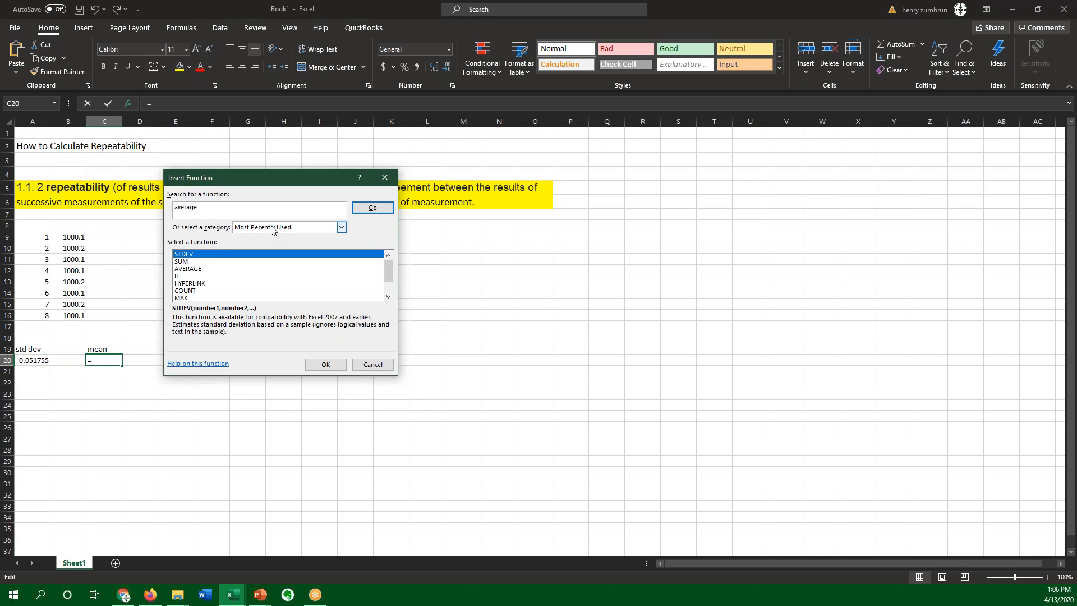
{"action": "left_click", "coordinate": [371, 208]}
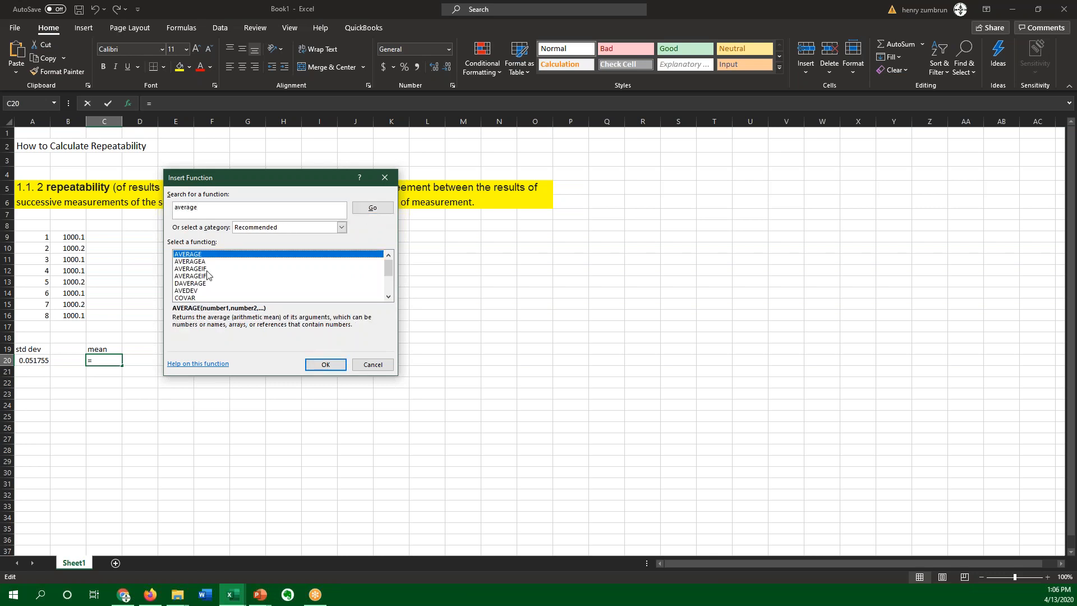
{"action": "left_click", "coordinate": [325, 365]}
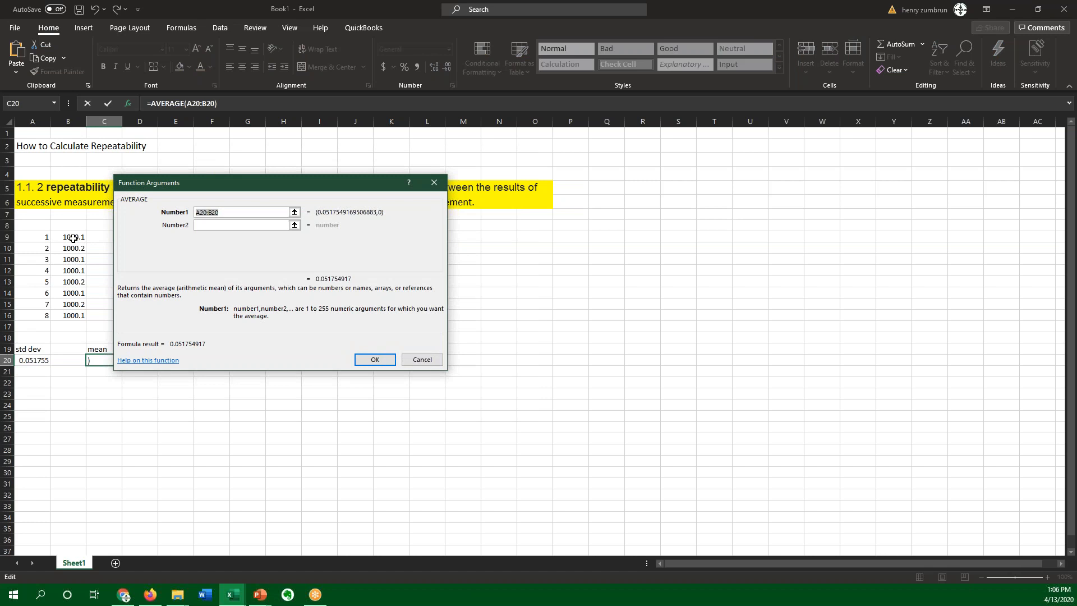
{"action": "left_click", "coordinate": [375, 357]}
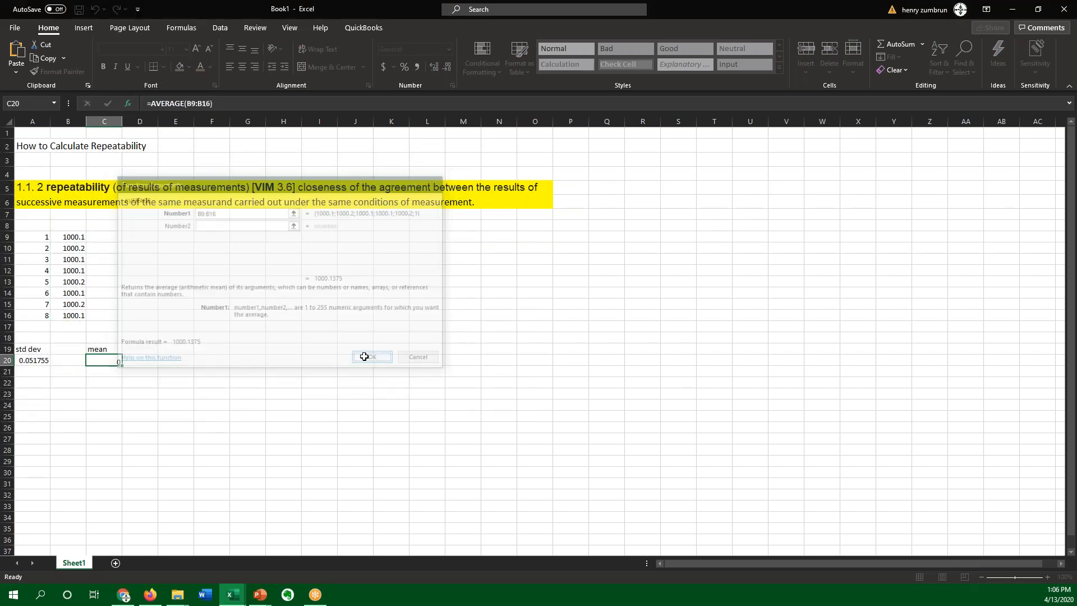
{"action": "left_click", "coordinate": [371, 357]}
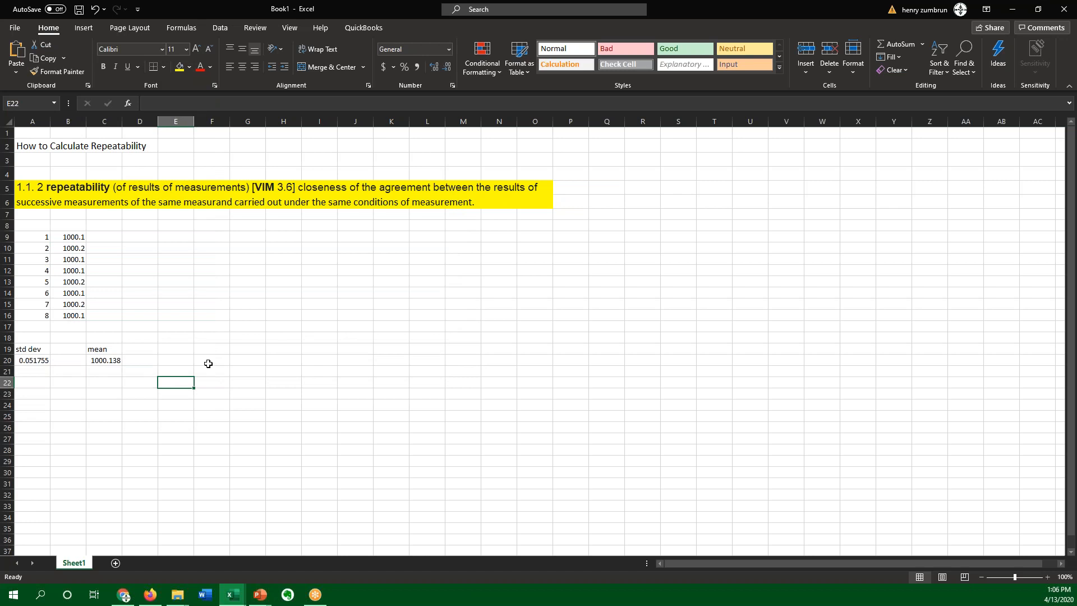
{"action": "left_click", "coordinate": [32, 349]}
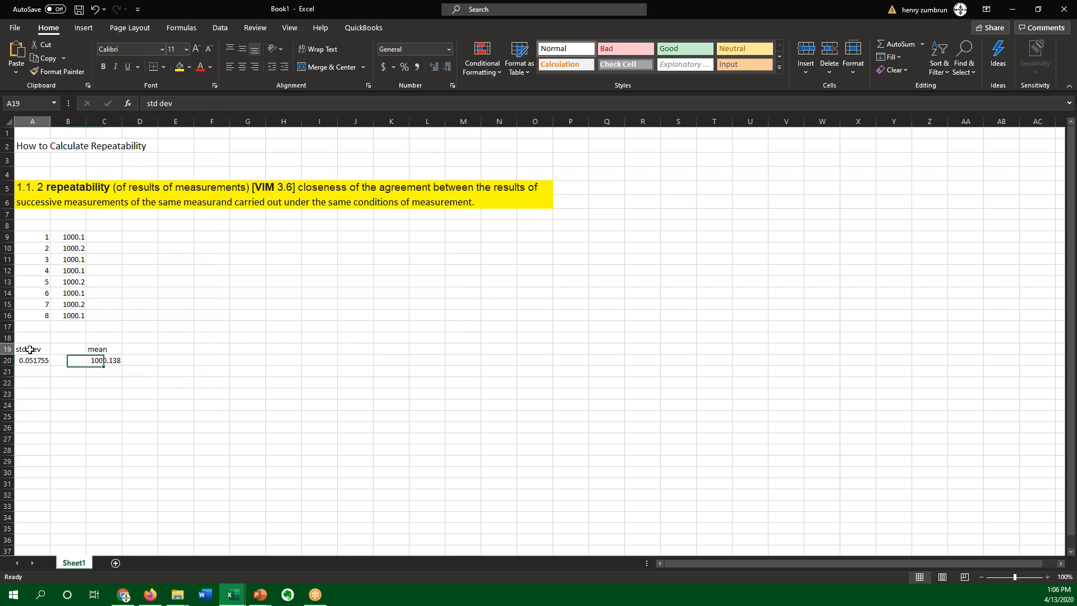
{"action": "left_click", "coordinate": [32, 360]}
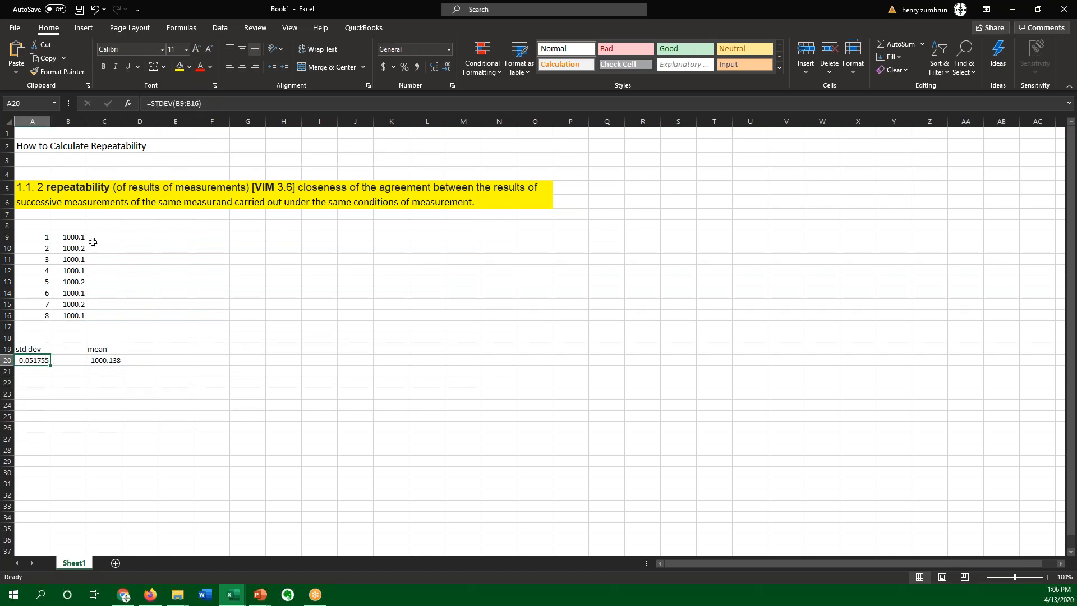
{"action": "mouse_move", "coordinate": [224, 294]}
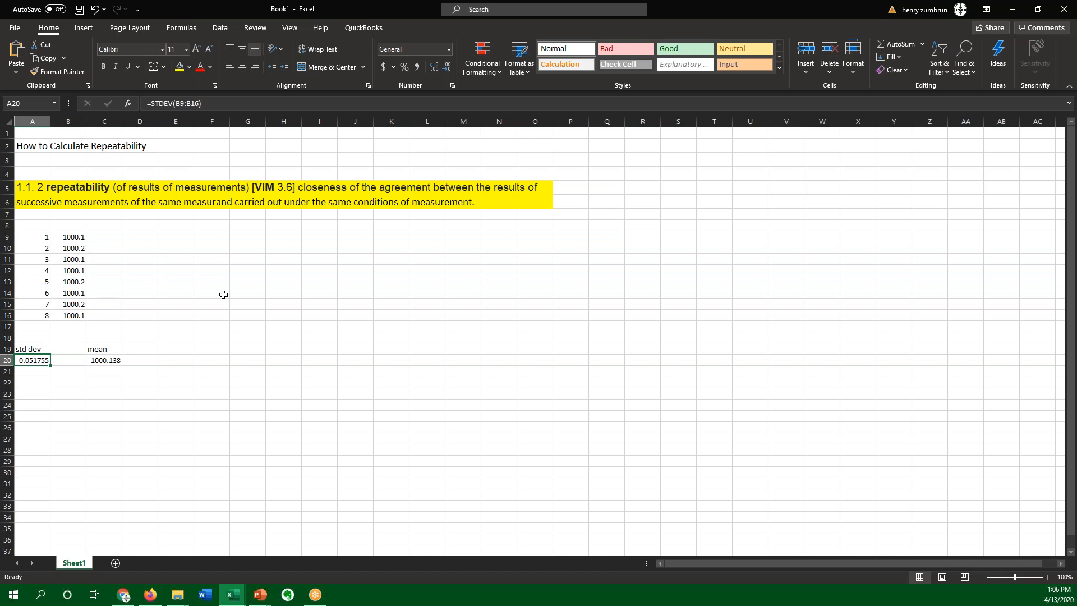
{"action": "mouse_move", "coordinate": [231, 594]}
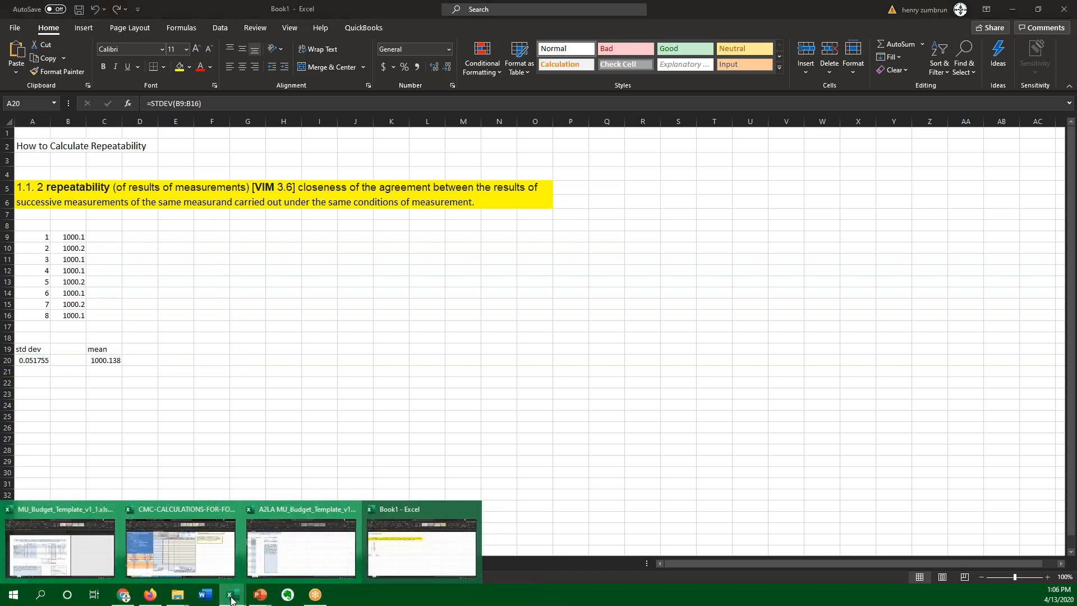
- Switch to MU_Budget_Template and view its Budget and Repeatability sheets
{"action": "left_click", "coordinate": [300, 543]}
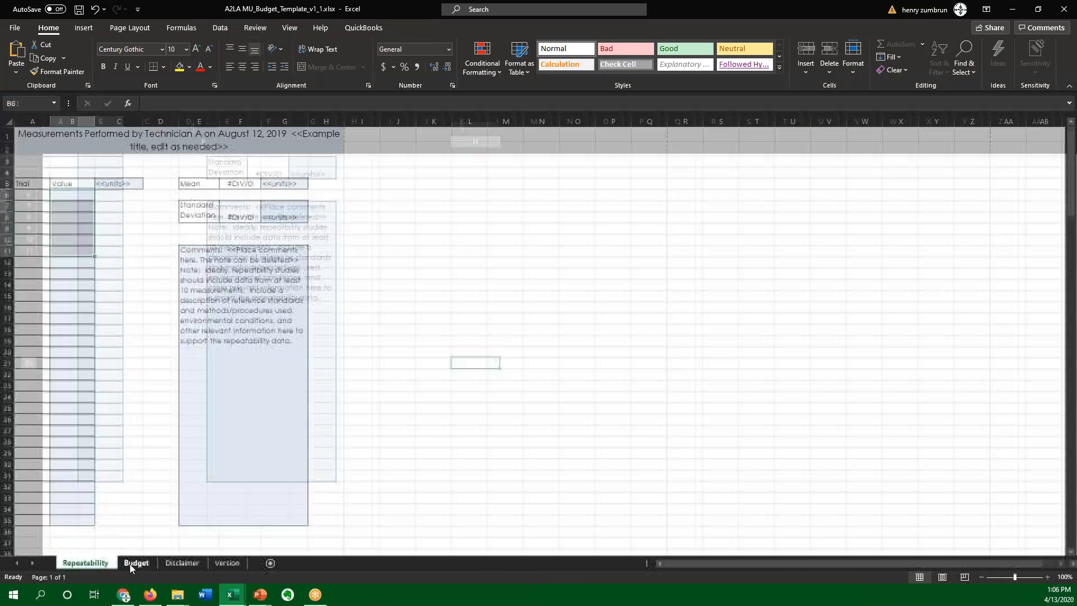
{"action": "left_click", "coordinate": [136, 562]}
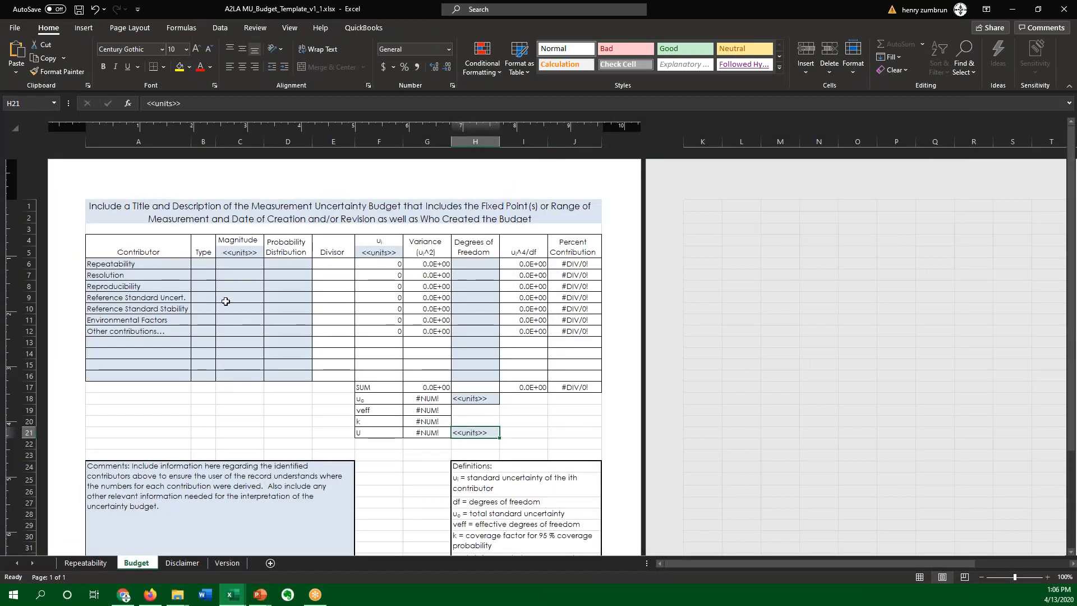
{"action": "left_click", "coordinate": [110, 264]}
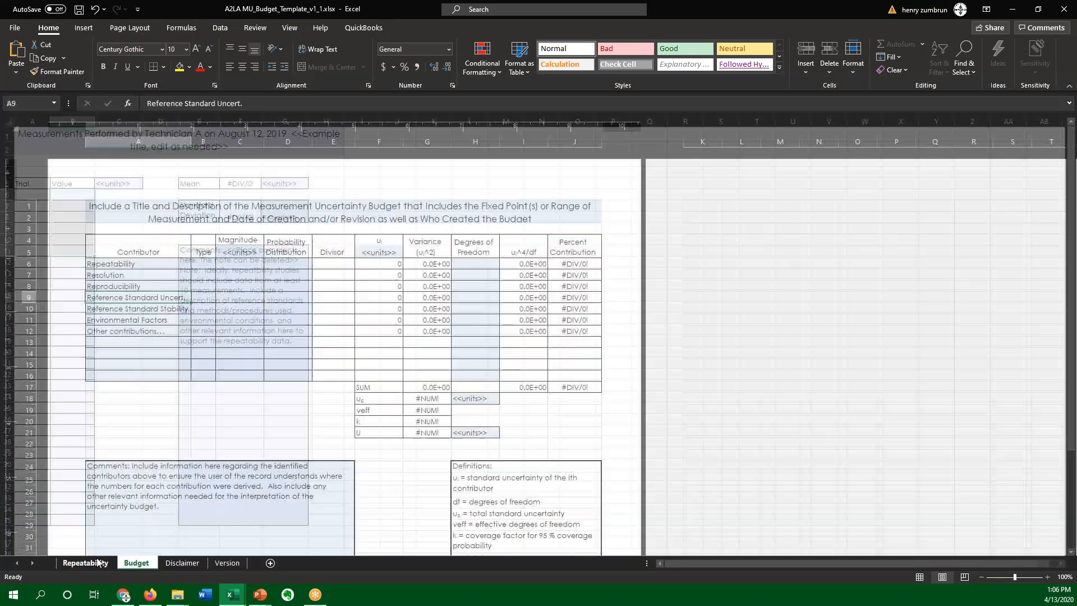
{"action": "left_click", "coordinate": [85, 563]}
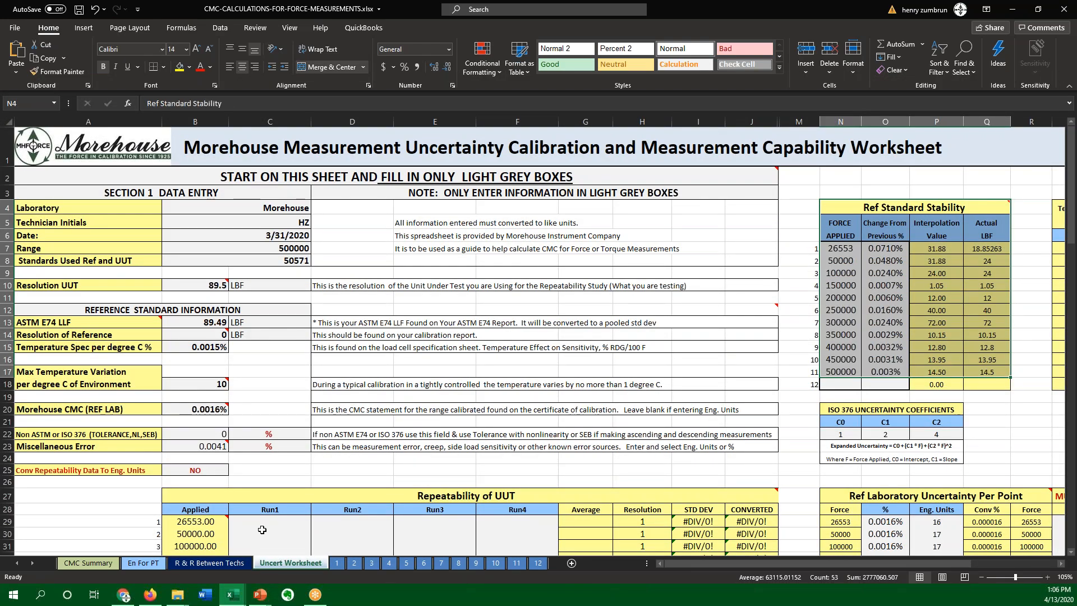
- On R & R Between Techs, paste Technician 1's readings for Technician 2, setting F28 to 1000.3
{"action": "left_click", "coordinate": [208, 562]}
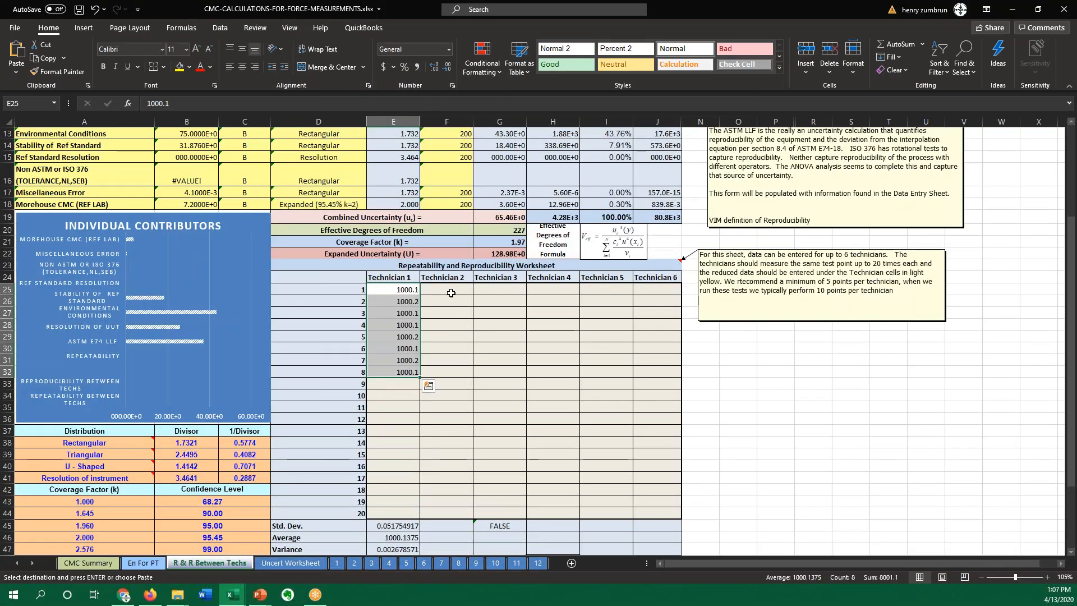
{"action": "left_click", "coordinate": [446, 288]}
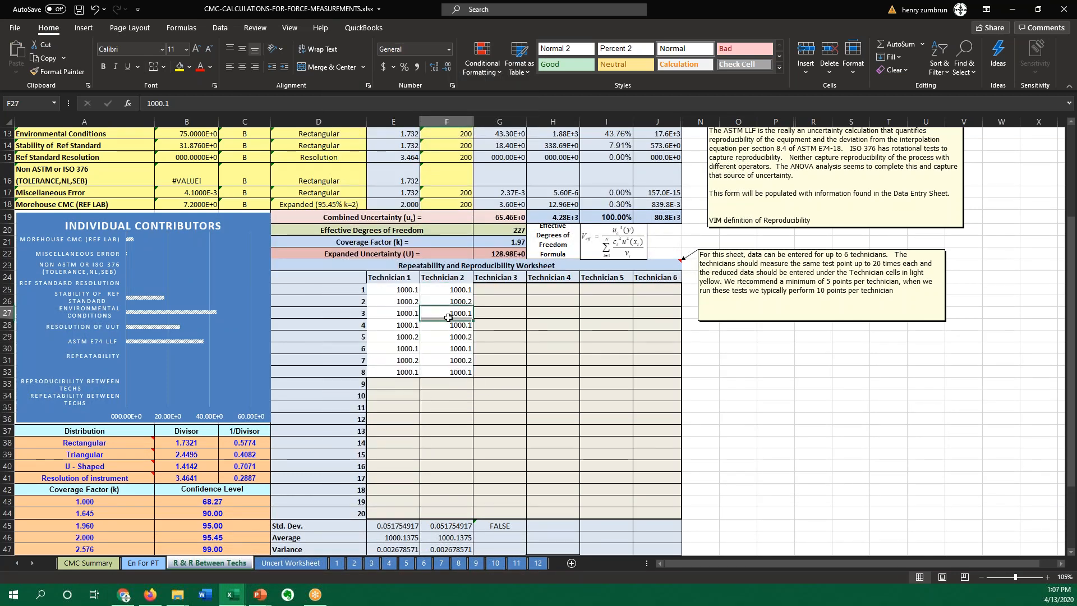
{"action": "type", "text": "100"}
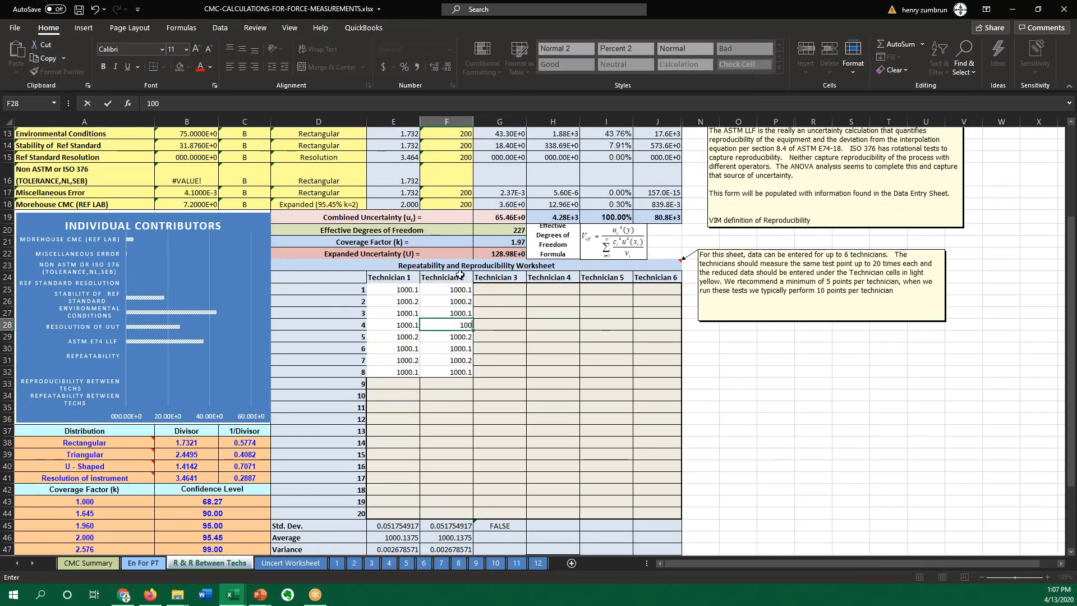
{"action": "type", "text": "1000.3"}
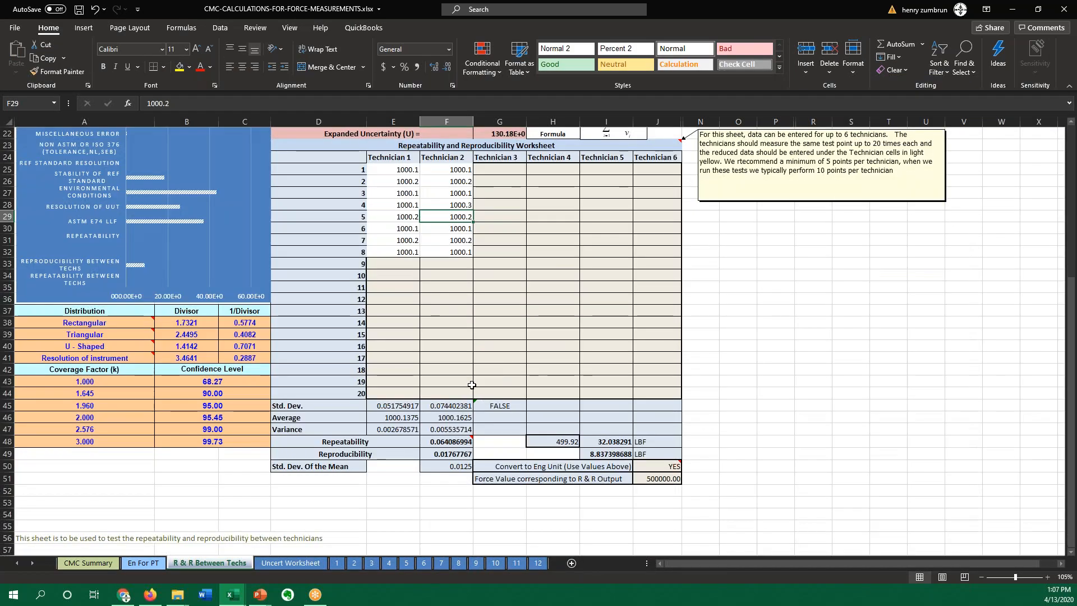
{"action": "left_click", "coordinate": [447, 405]}
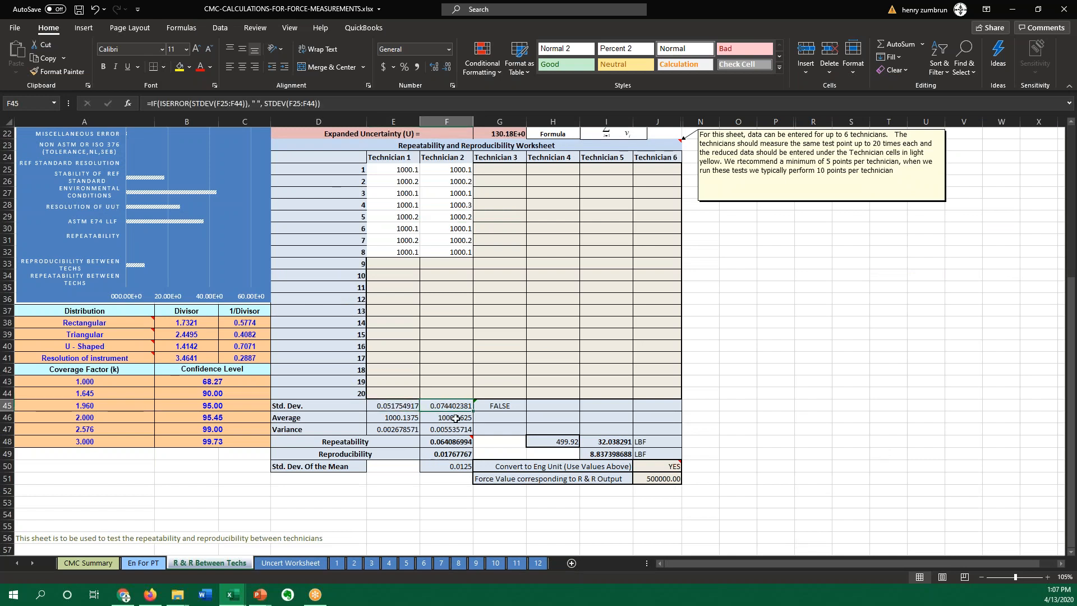
{"action": "left_click", "coordinate": [393, 417]}
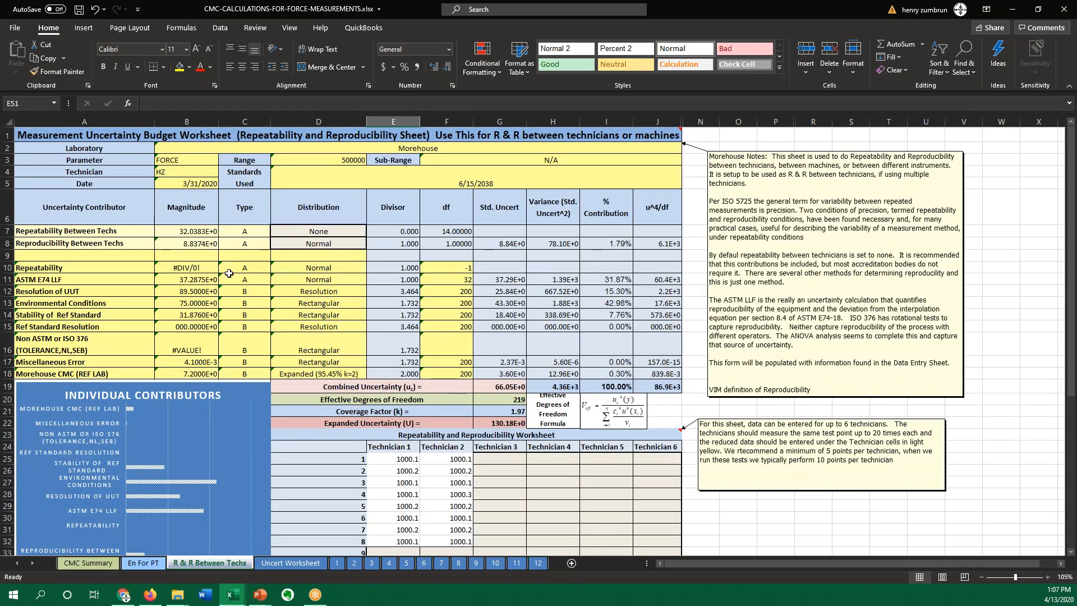
- Scroll the R & R sheet and switch to the Uncert Worksheet tab
{"action": "scroll", "scroll_direction": "down", "scroll_amount": 3}
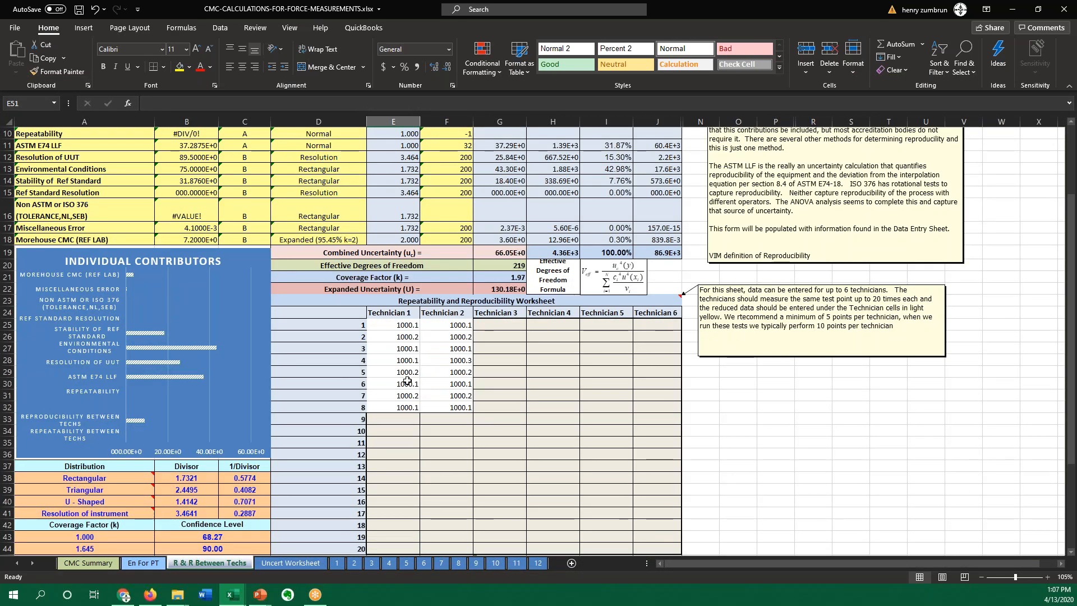
{"action": "left_click", "coordinate": [290, 563]}
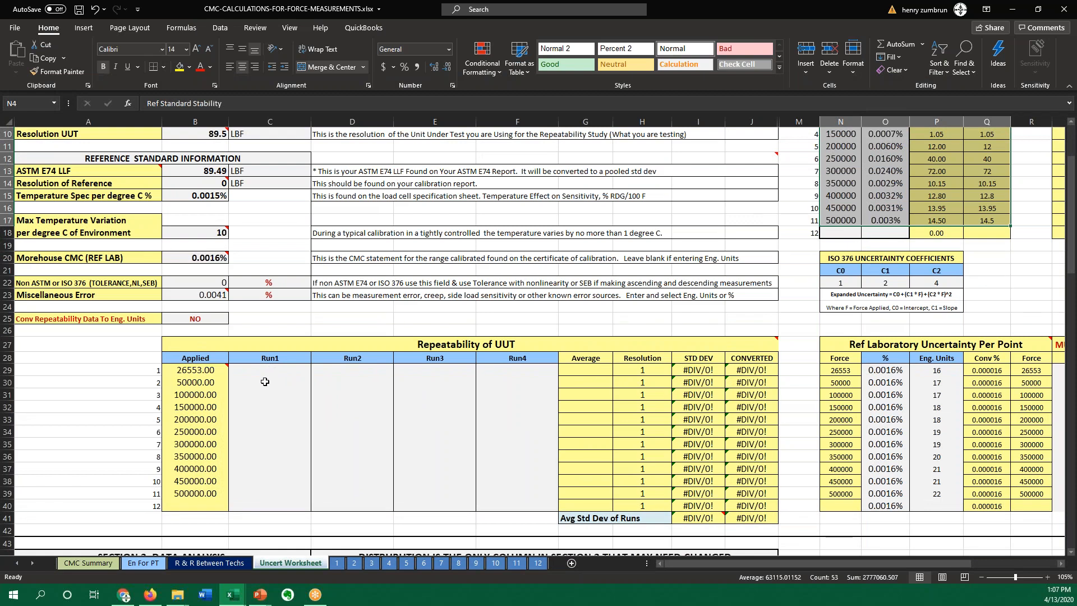
- Enter Run1–Run3 values 50000, 50001 and 50002 for the 50000 applied point
{"action": "left_click", "coordinate": [269, 382]}
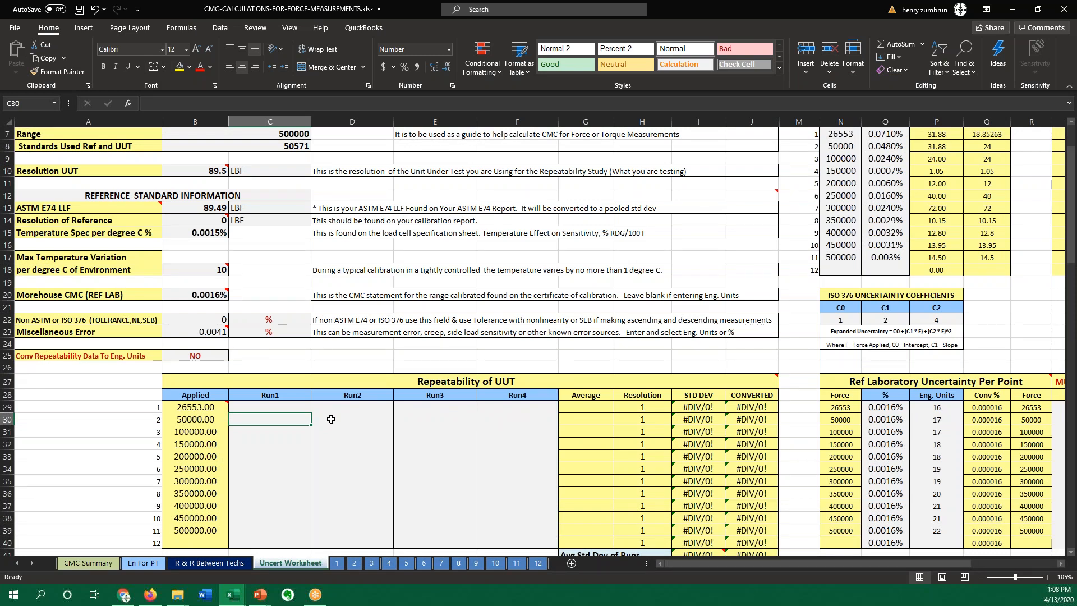
{"action": "type", "text": "50000.00"}
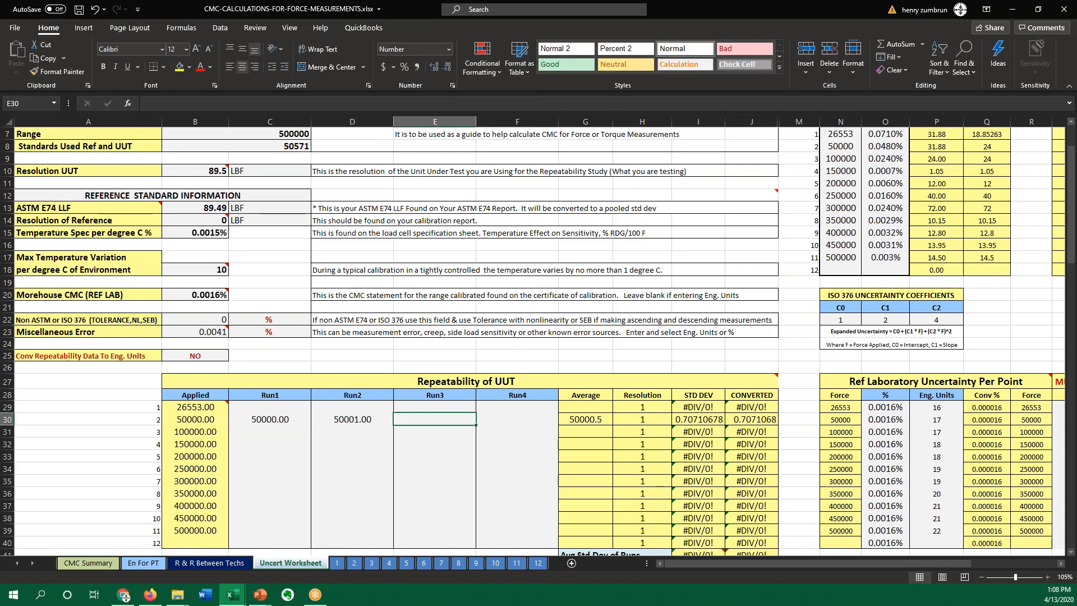
{"action": "type", "text": "50002.00"}
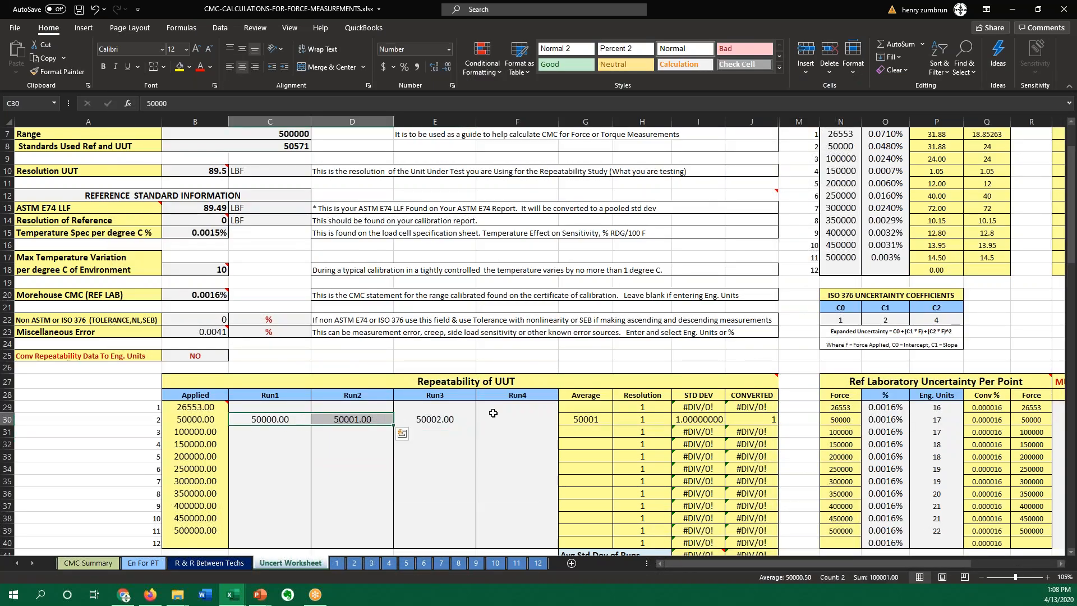
{"action": "type", "text": "500"}
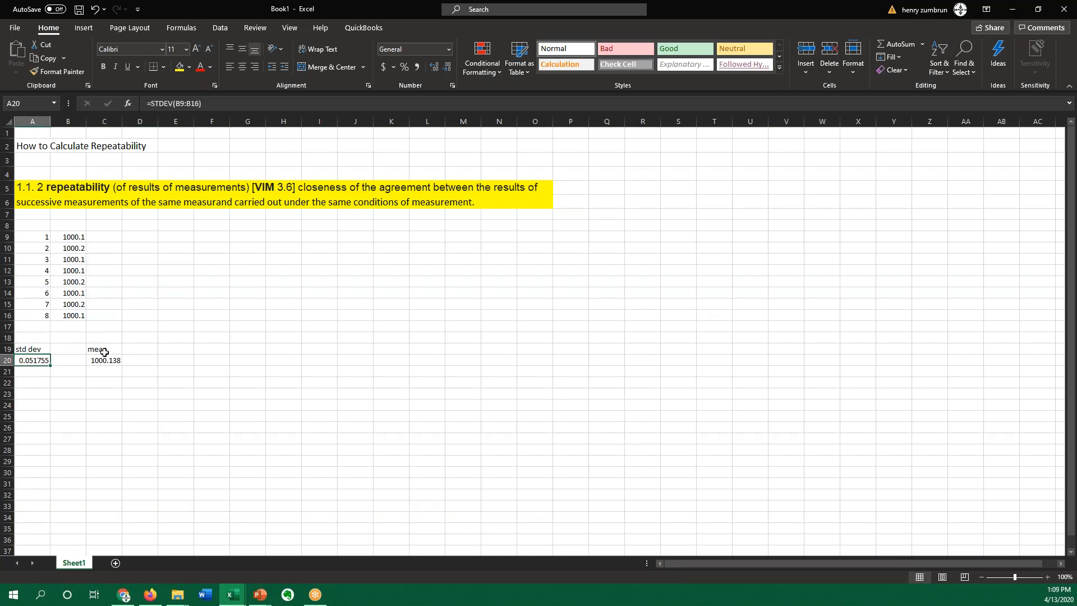
- View the MU_Budget_Template Budget sheet, then launch Chrome with a new Google tab
{"action": "left_click", "coordinate": [104, 360]}
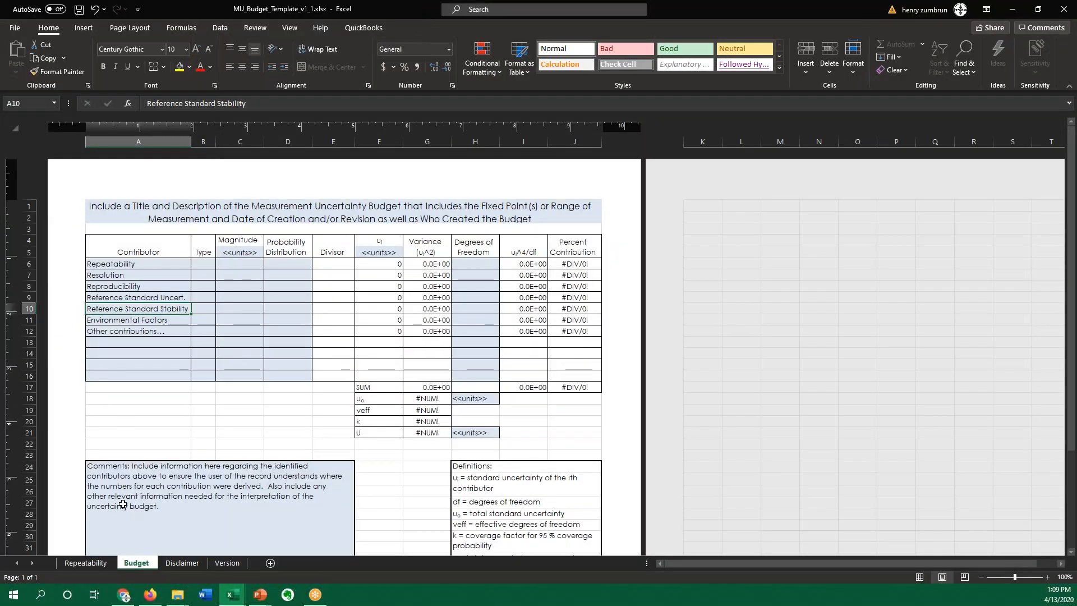
{"action": "left_click", "coordinate": [85, 563]}
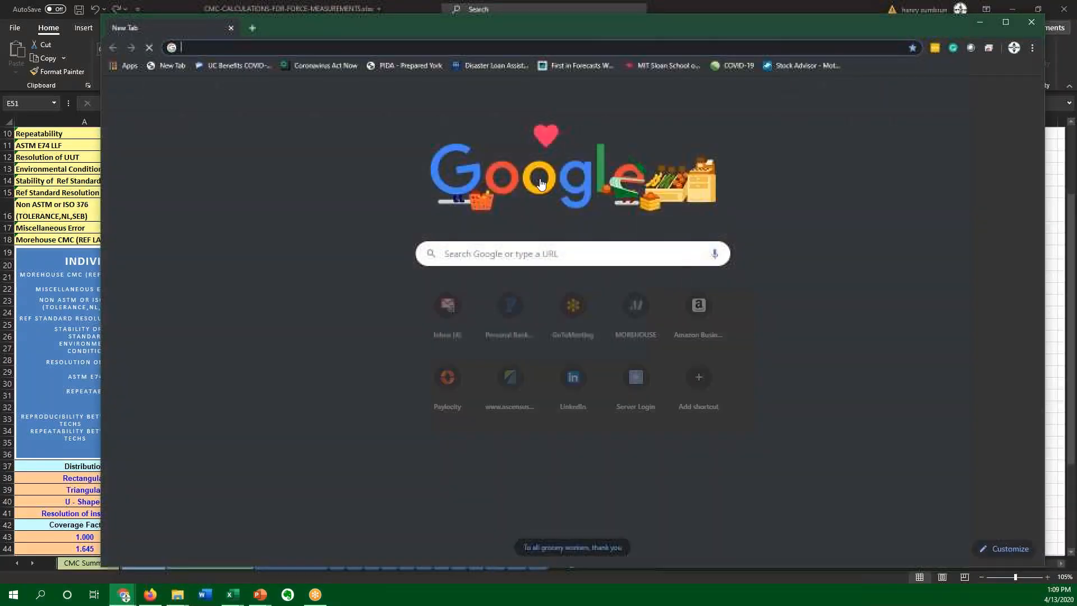
- Browse mhforce.com Smart Tools for the CMC calculation download, then return to Excel's uncertainty worksheet
{"action": "type", "text": "www.mhforce.com"}
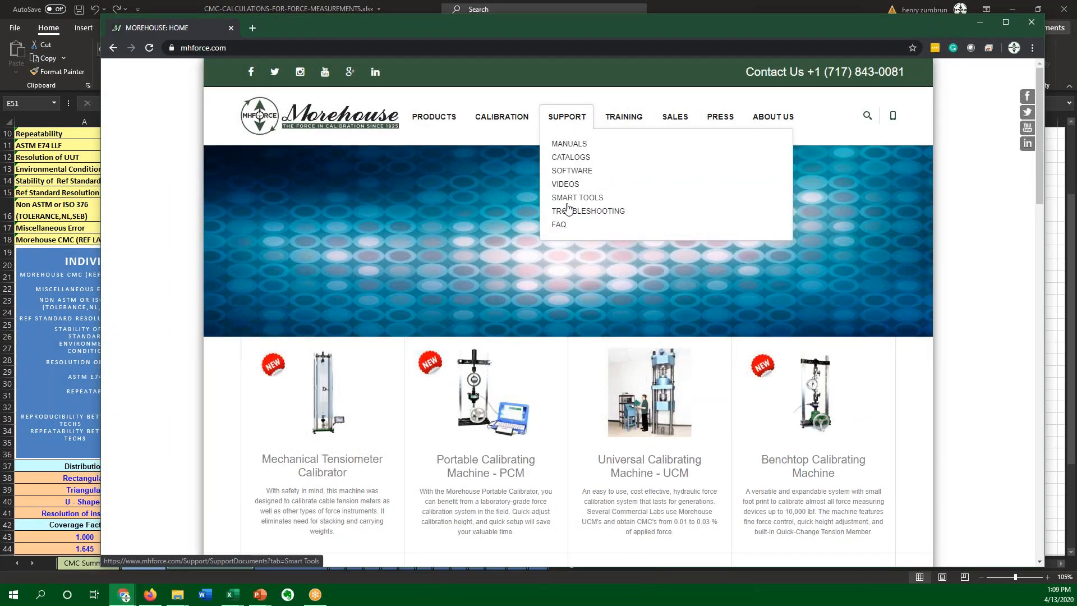
{"action": "left_click", "coordinate": [576, 201]}
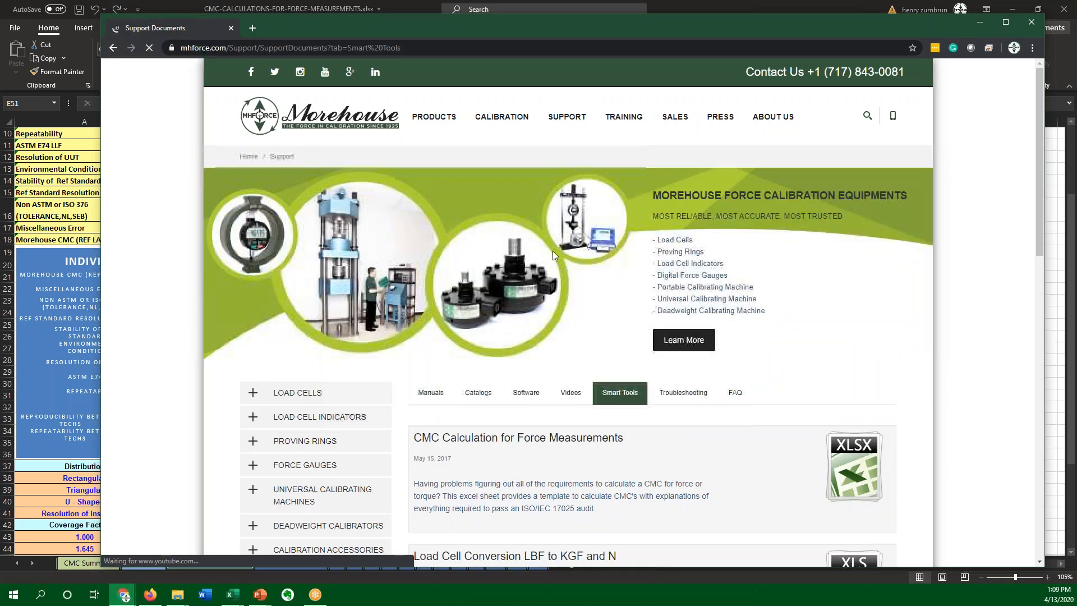
{"action": "scroll", "scroll_direction": "down", "scroll_amount": 3}
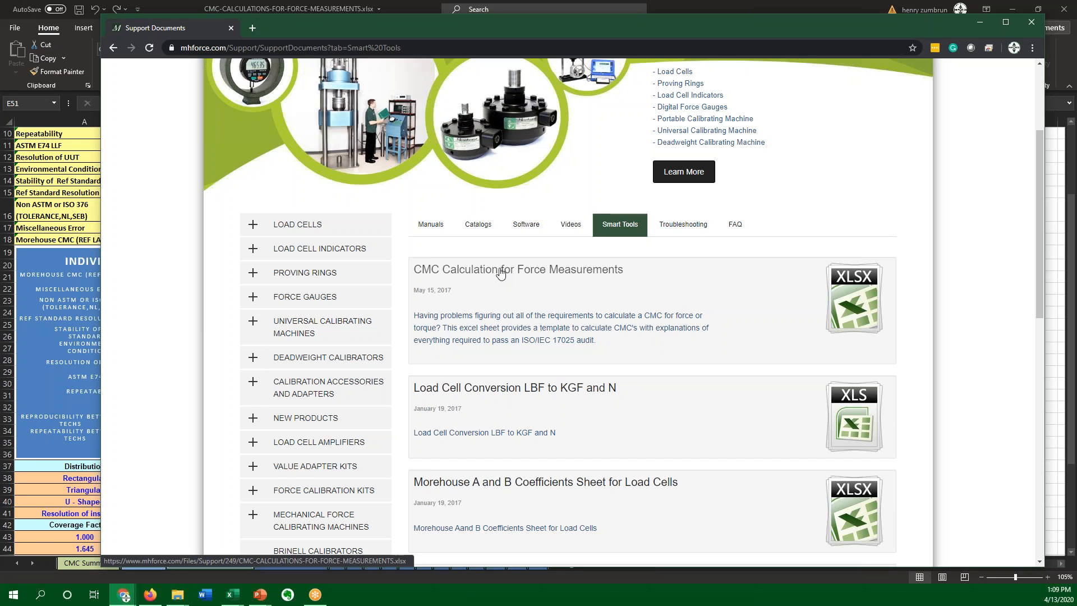
{"action": "mouse_move", "coordinate": [502, 273]}
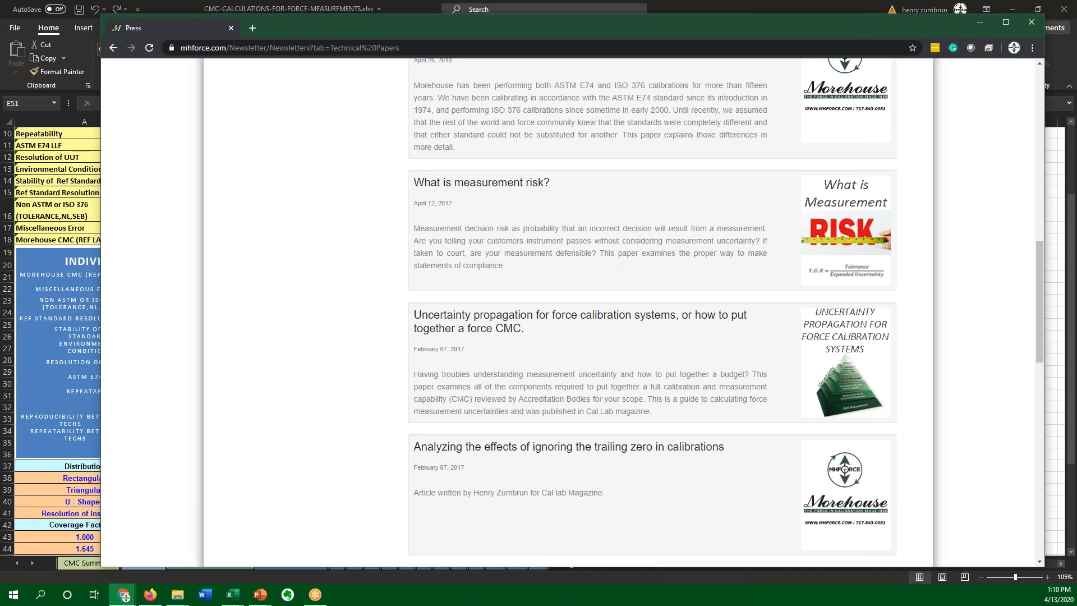
{"action": "left_click", "coordinate": [231, 595]}
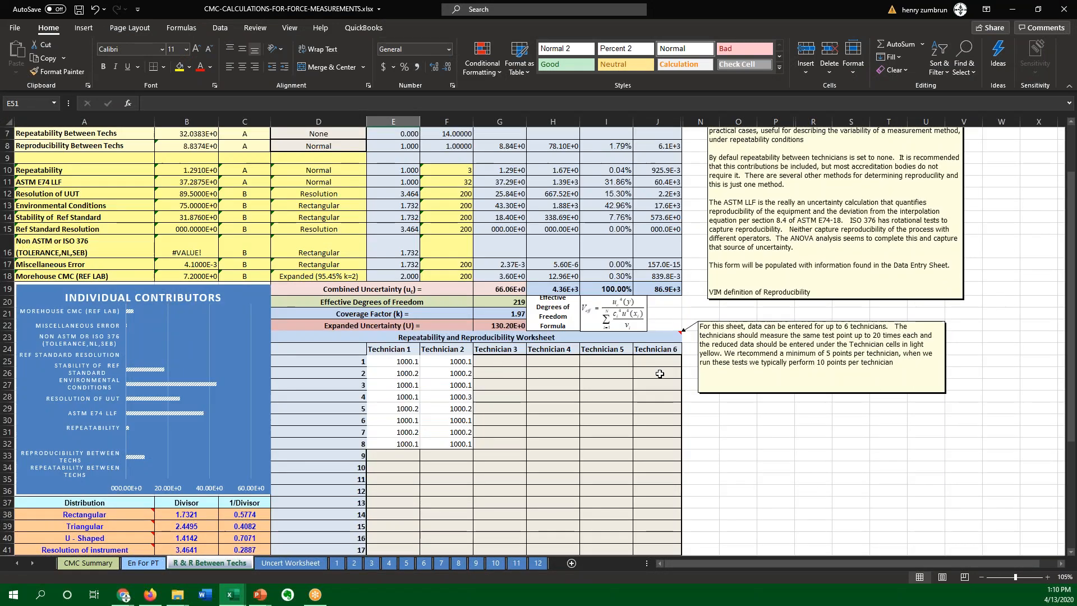
{"action": "left_click", "coordinate": [290, 563]}
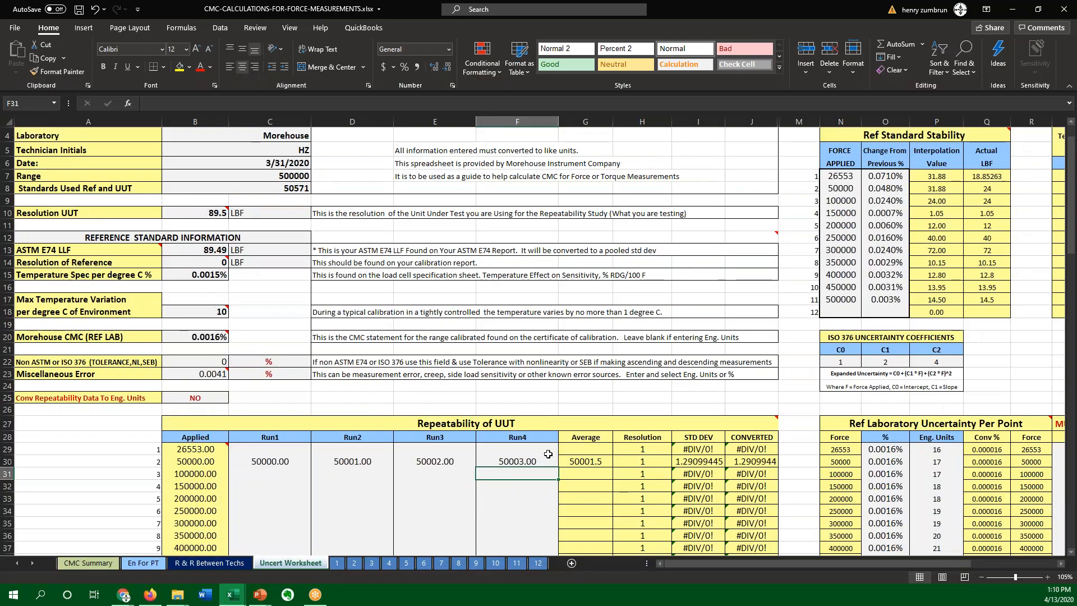